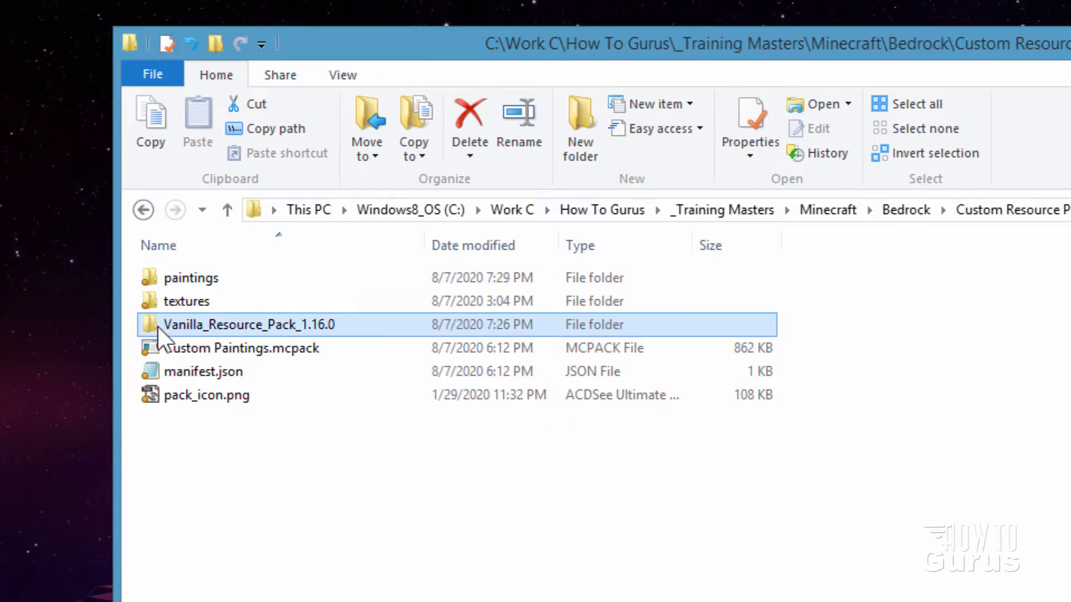
{"action": "mouse_move", "coordinate": [264, 335]}
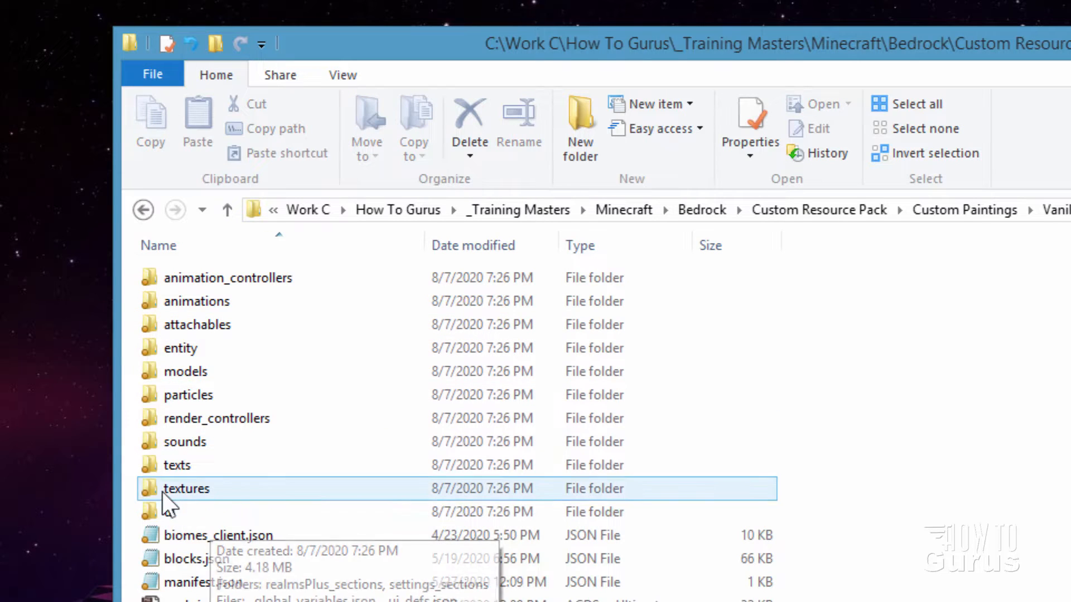
- Look into the vanilla pack's textures/painting folder holding kz.png, then head back toward Custom Paintings
{"action": "double_click", "coordinate": [188, 490]}
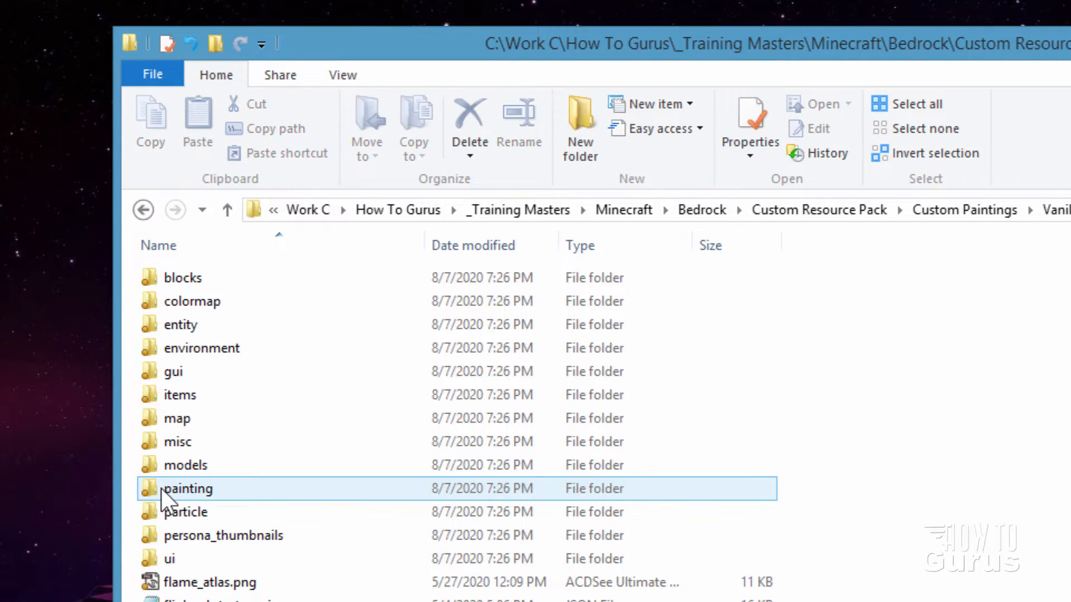
{"action": "double_click", "coordinate": [189, 490]}
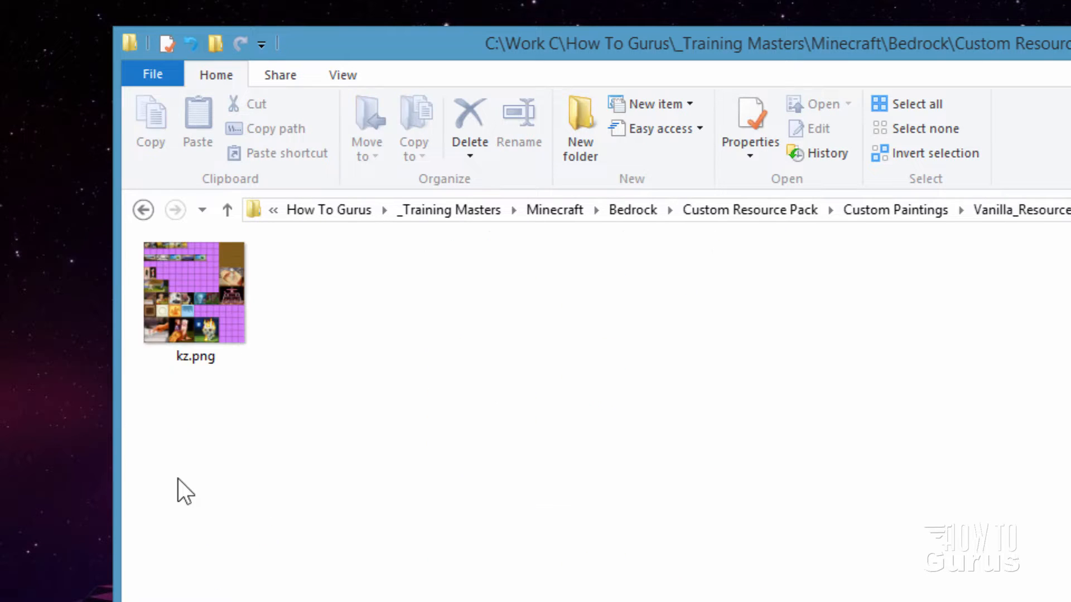
{"action": "left_click", "coordinate": [194, 292]}
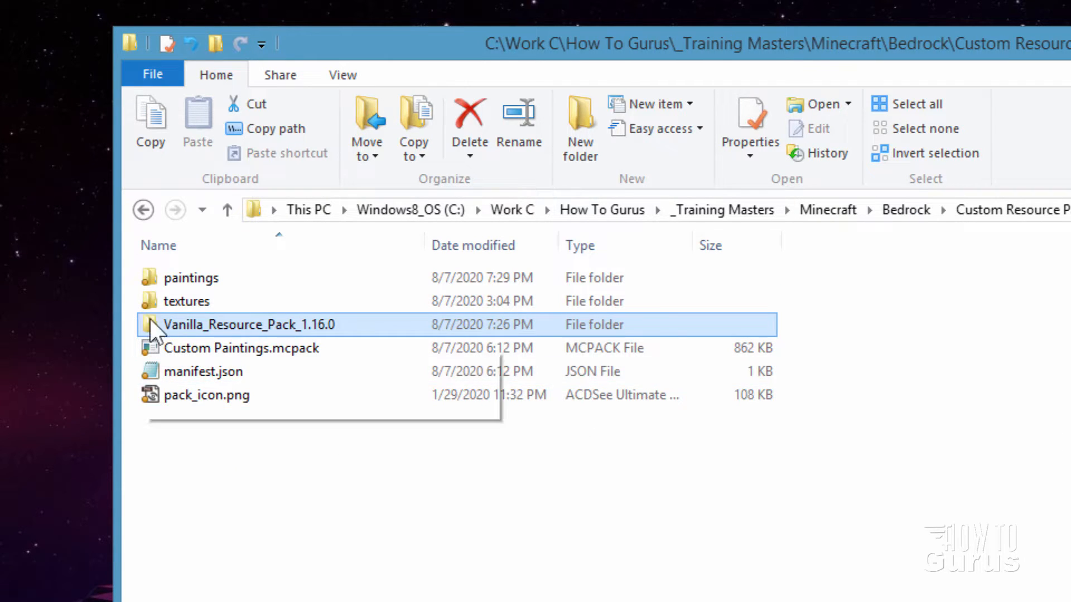
- Enter the custom pack's textures/painting folder showing kz.png and kz.psd
{"action": "left_click", "coordinate": [188, 302]}
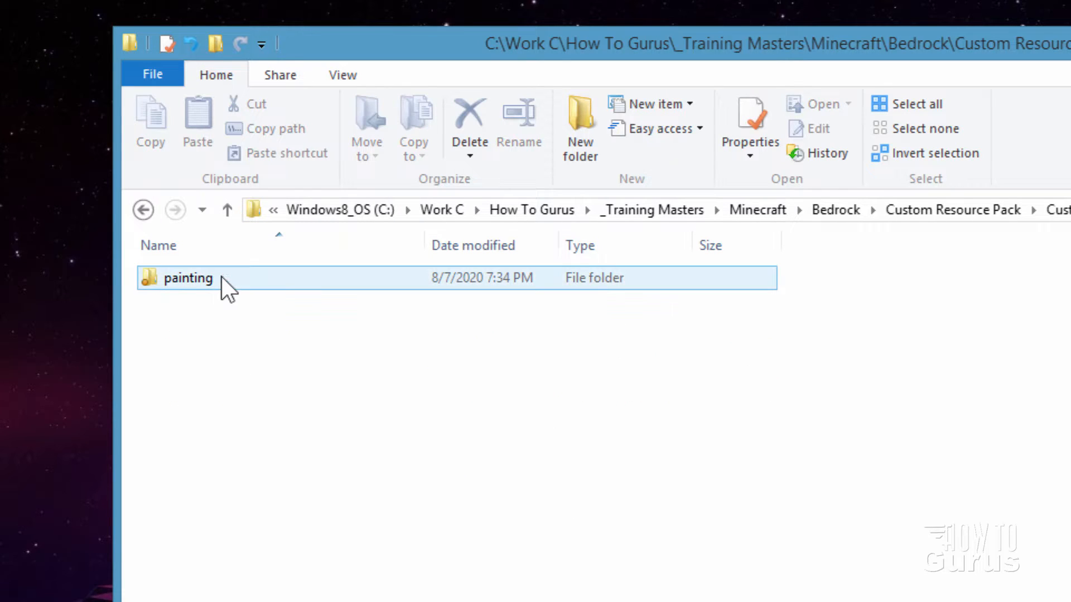
{"action": "double_click", "coordinate": [188, 279]}
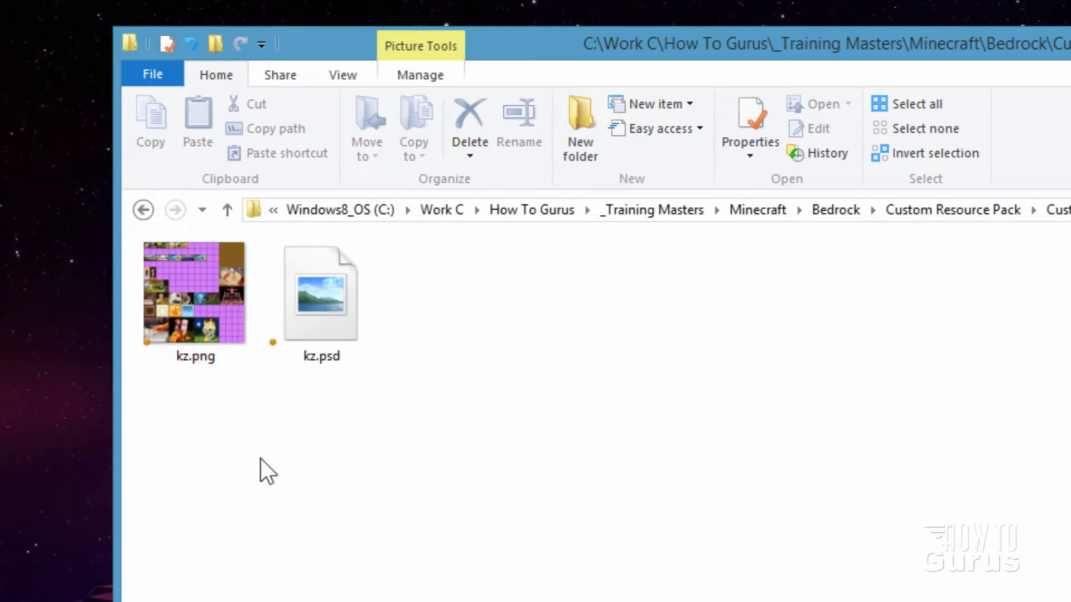
{"action": "left_click", "coordinate": [194, 294]}
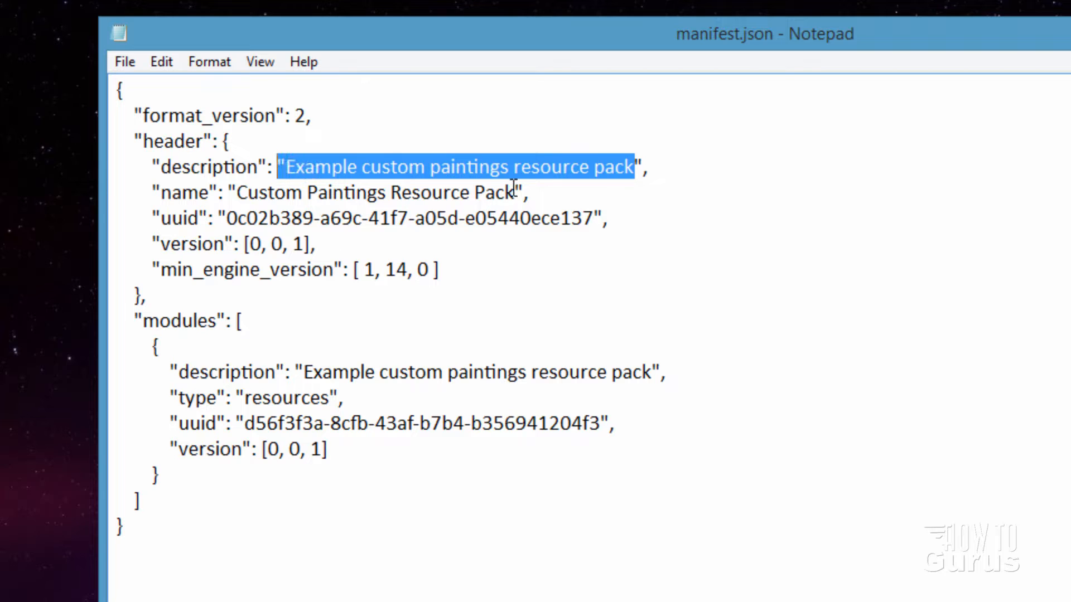
- Highlight manifest.json's description value and header uuid while reviewing it in Notepad
{"action": "double_click", "coordinate": [632, 372]}
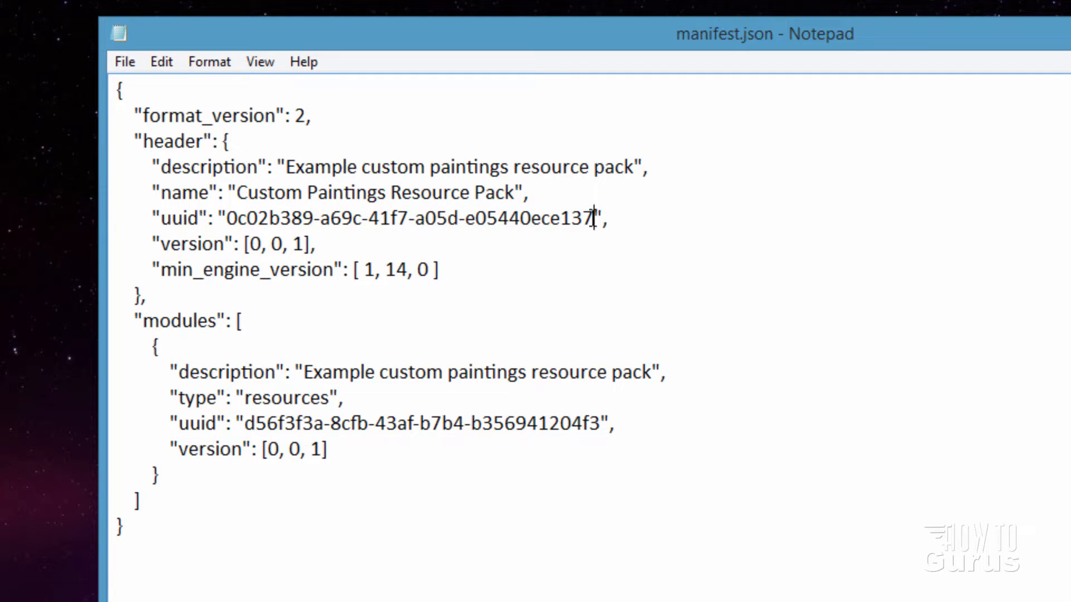
{"action": "left_click_drag", "start_coordinate": [222, 219], "coordinate": [592, 219]}
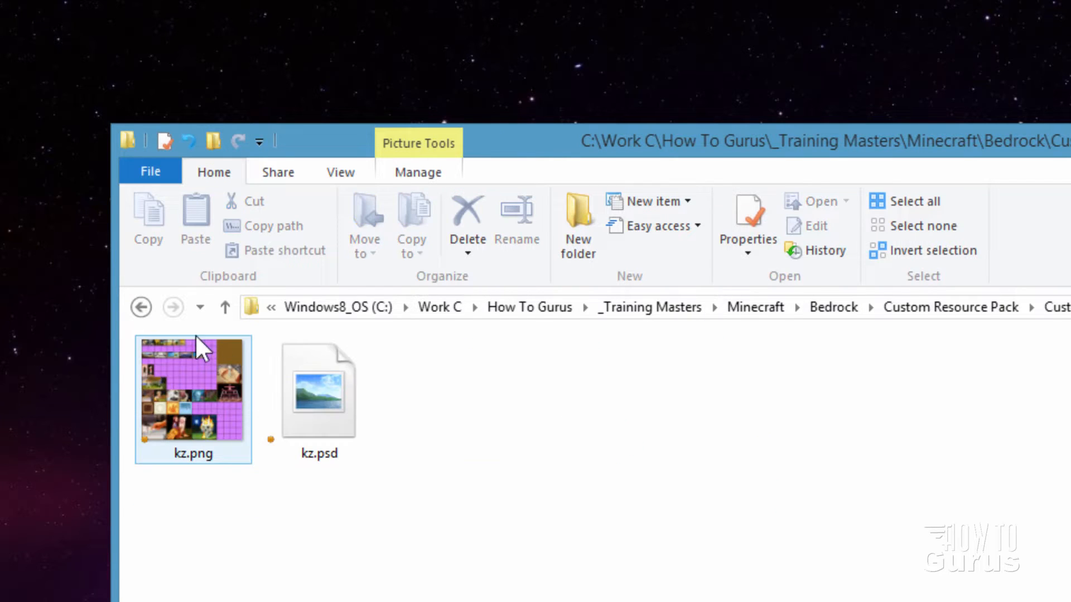
{"action": "mouse_move", "coordinate": [230, 425]}
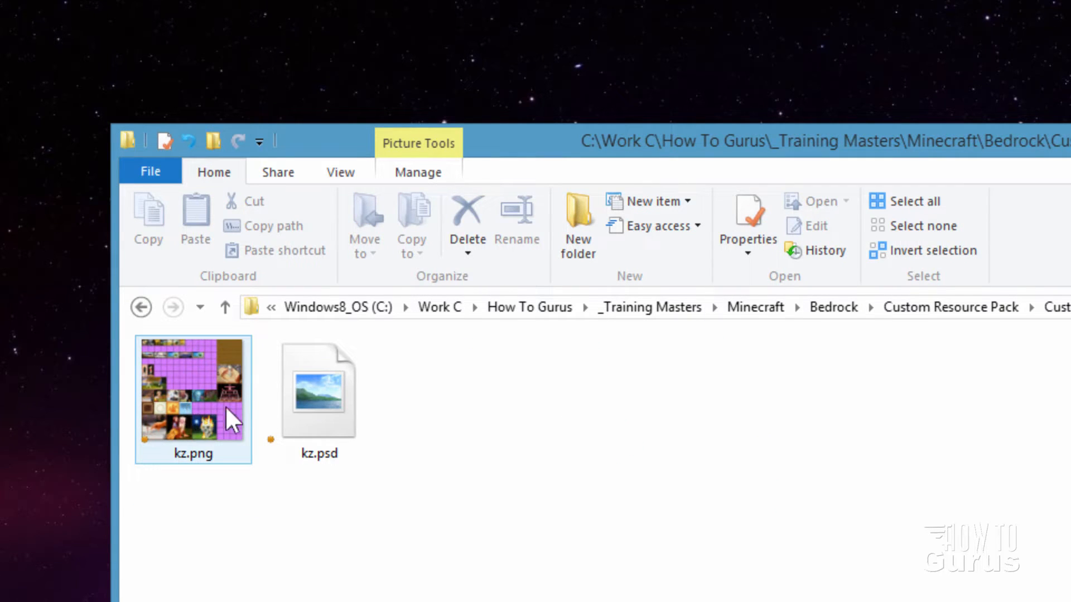
{"action": "mouse_move", "coordinate": [212, 413]}
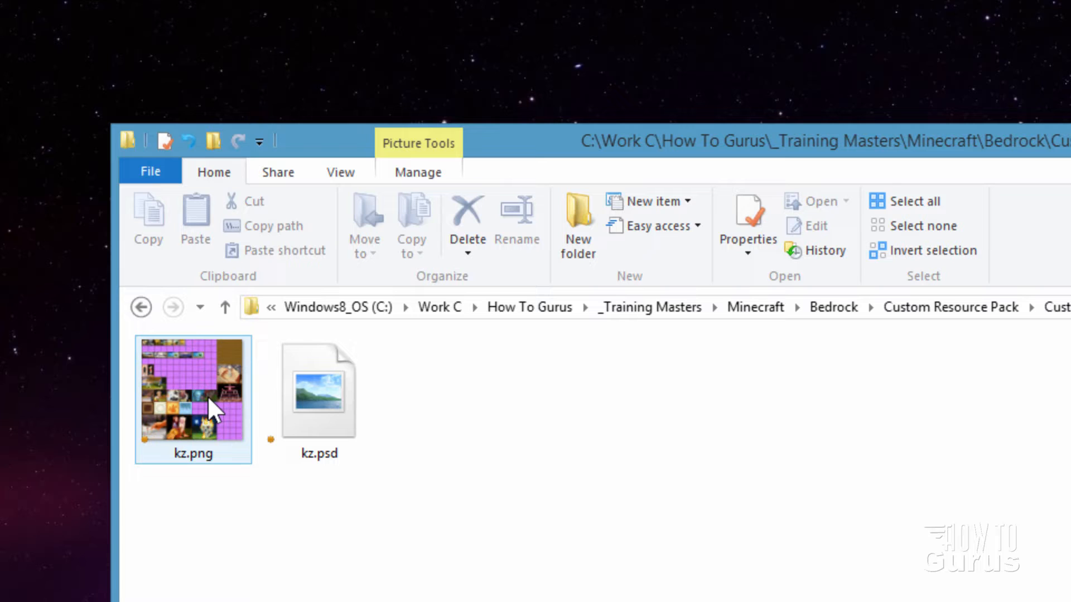
{"action": "double_click", "coordinate": [192, 391]}
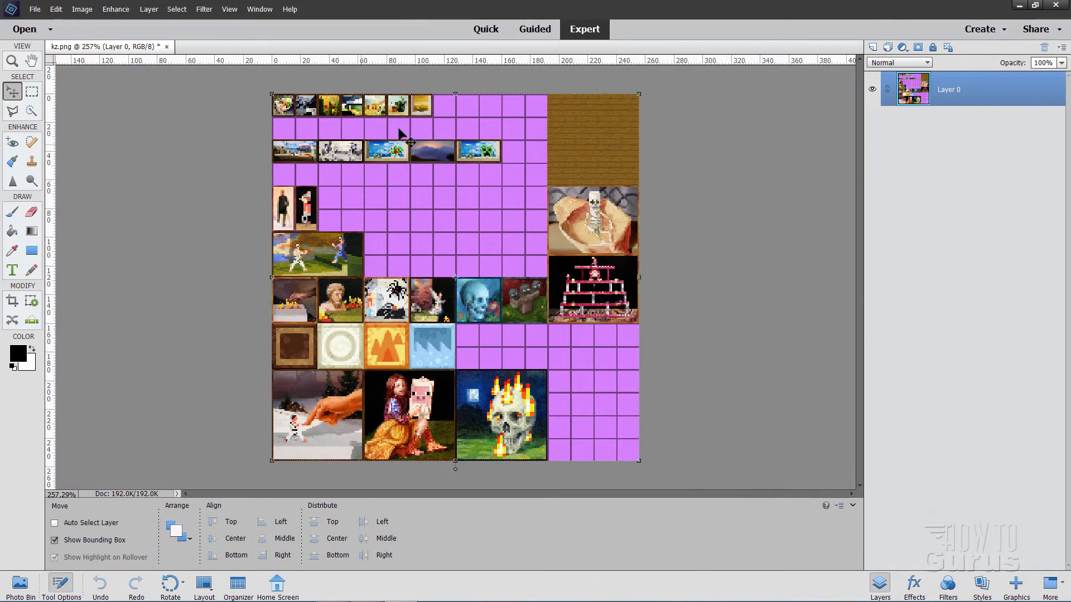
{"action": "mouse_move", "coordinate": [29, 59]}
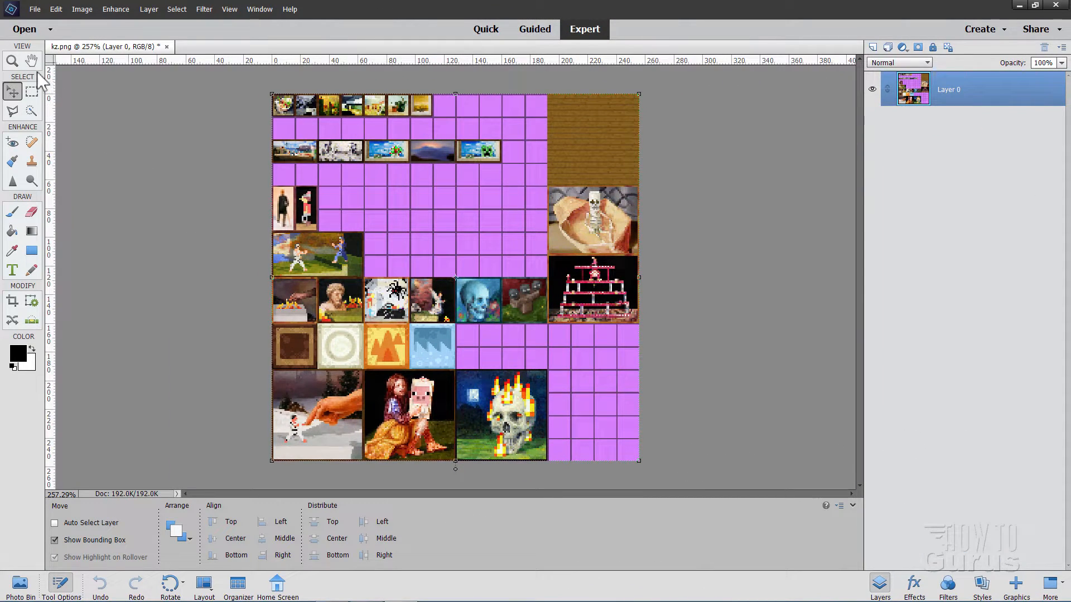
{"action": "left_click", "coordinate": [10, 59]}
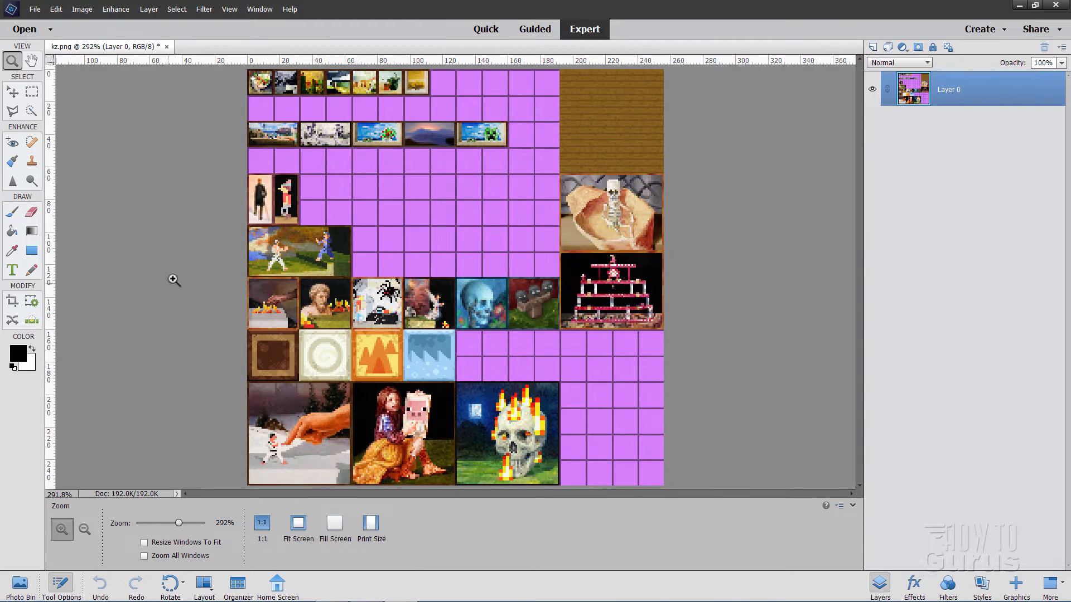
{"action": "left_click", "coordinate": [11, 91]}
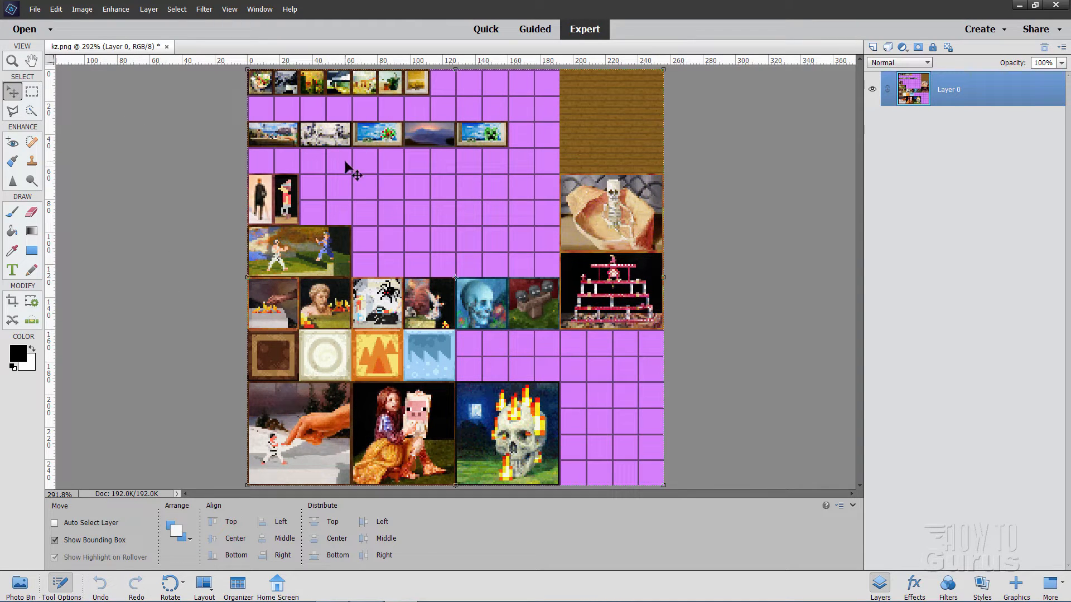
{"action": "mouse_move", "coordinate": [423, 401]}
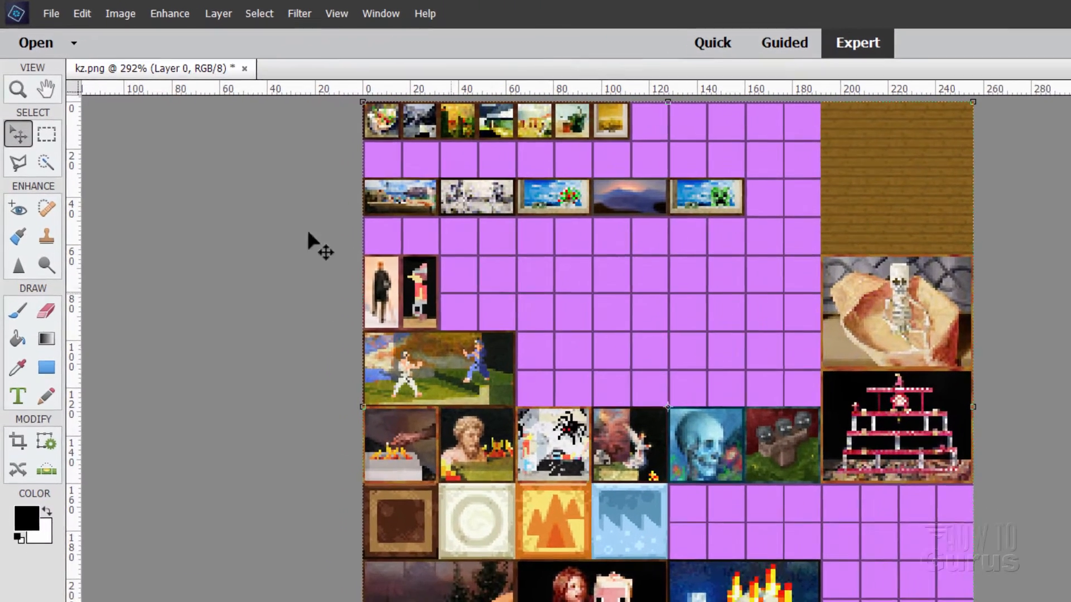
- In Image Size, set width 1024 pixels with Nearest Neighbor resampling for hard pixel edges
{"action": "left_click", "coordinate": [120, 13]}
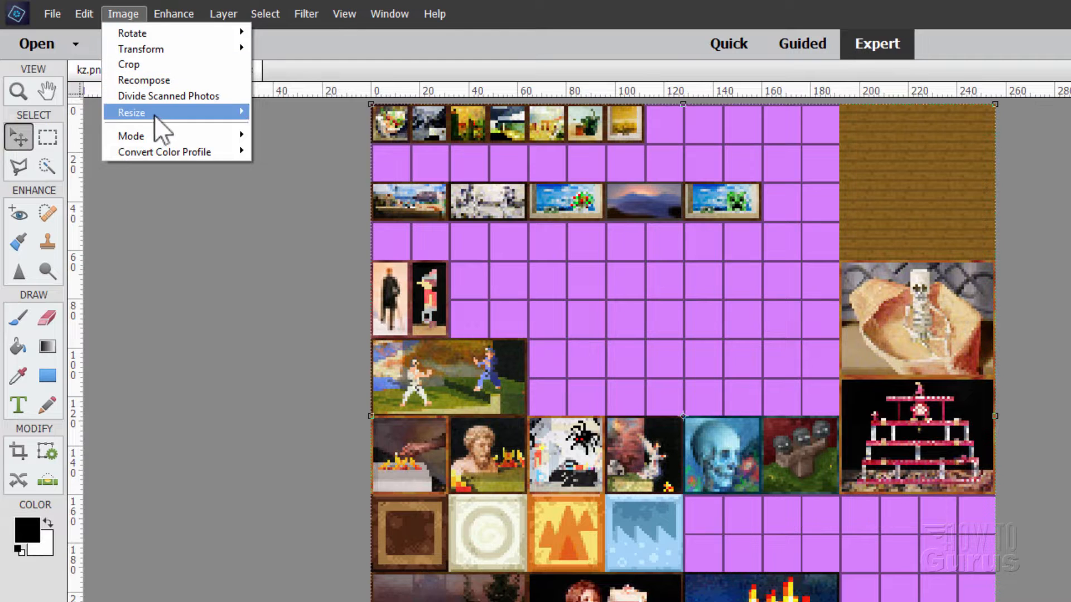
{"action": "left_click", "coordinate": [130, 112]}
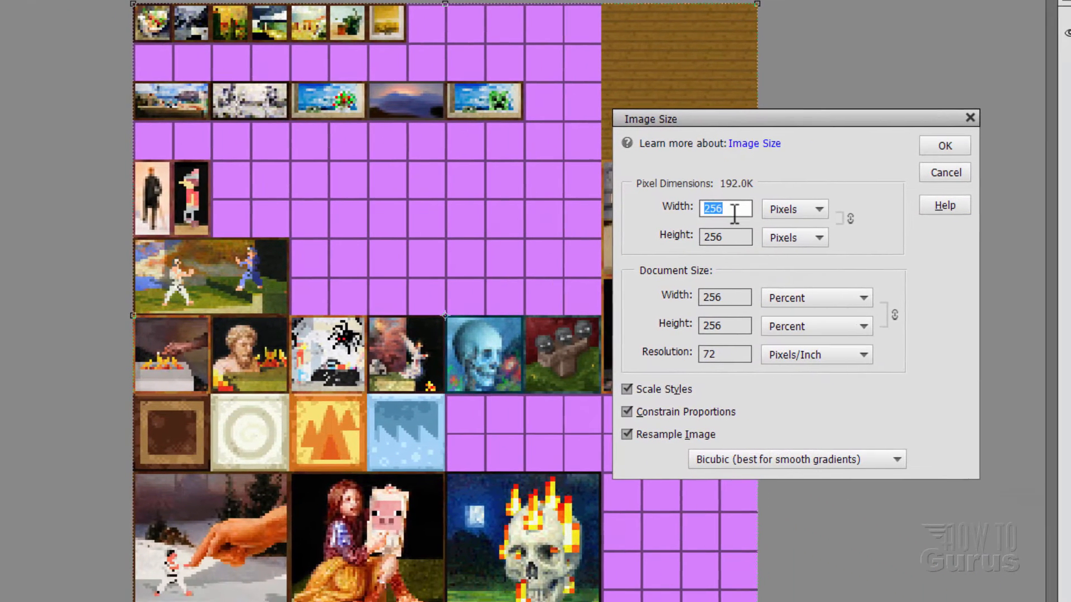
{"action": "type", "text": "102"}
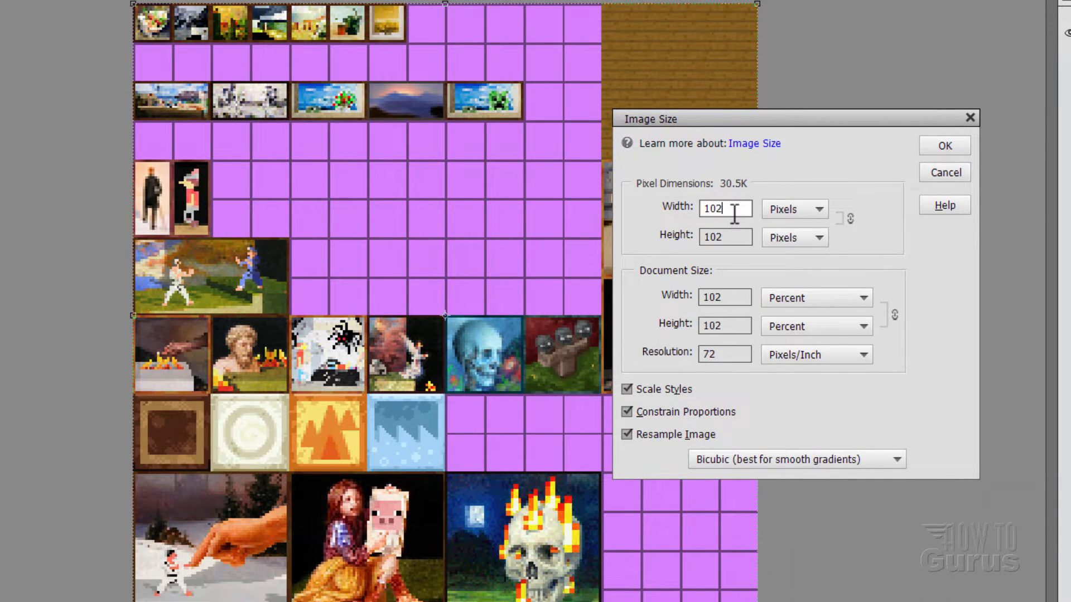
{"action": "type", "text": "1024"}
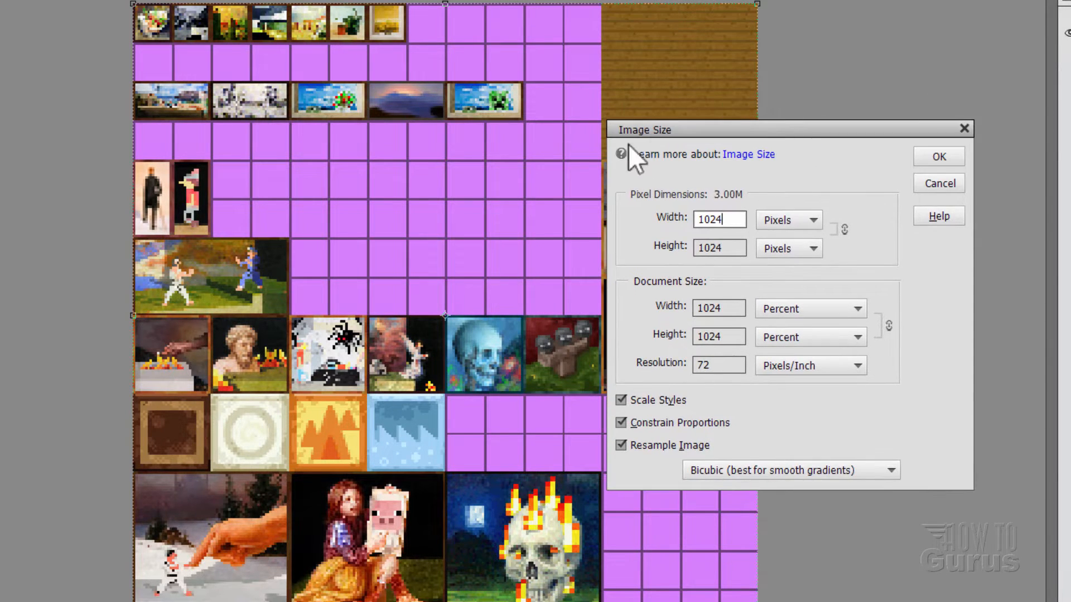
{"action": "mouse_move", "coordinate": [704, 394]}
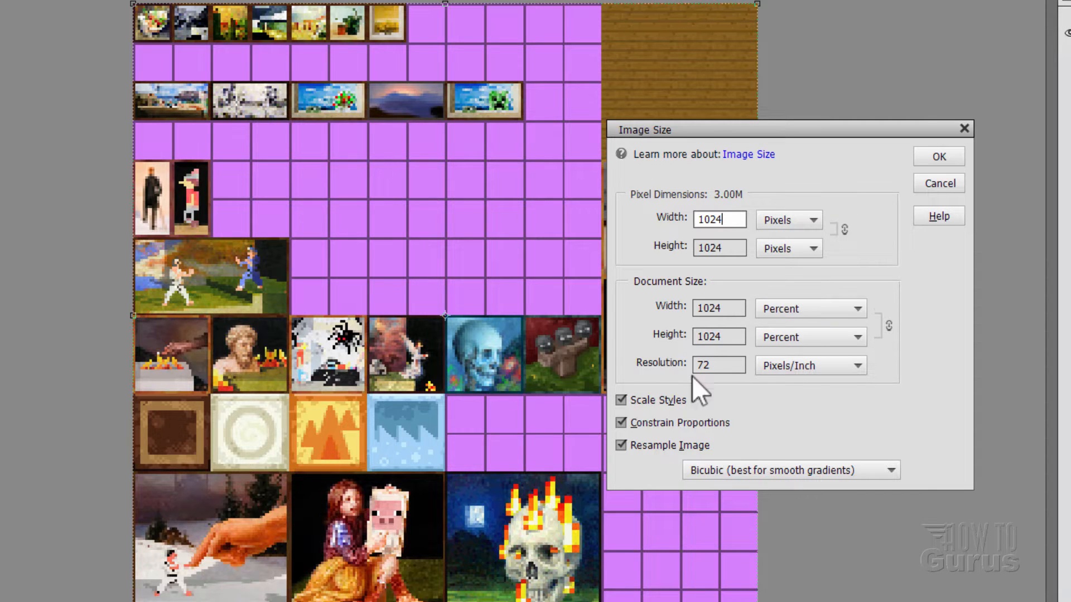
{"action": "mouse_move", "coordinate": [894, 370]}
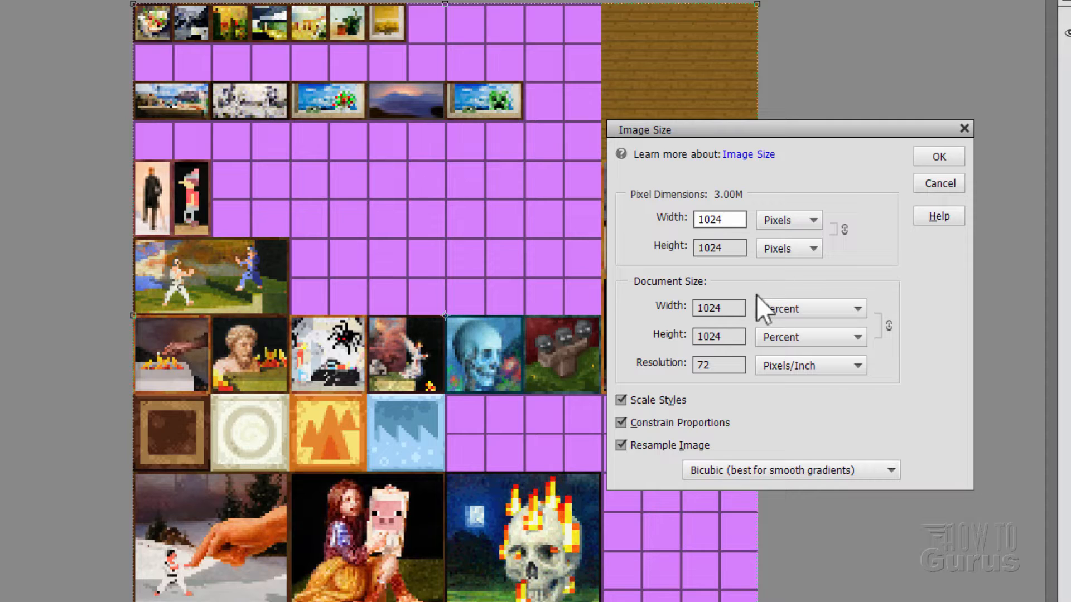
{"action": "left_click", "coordinate": [792, 470]}
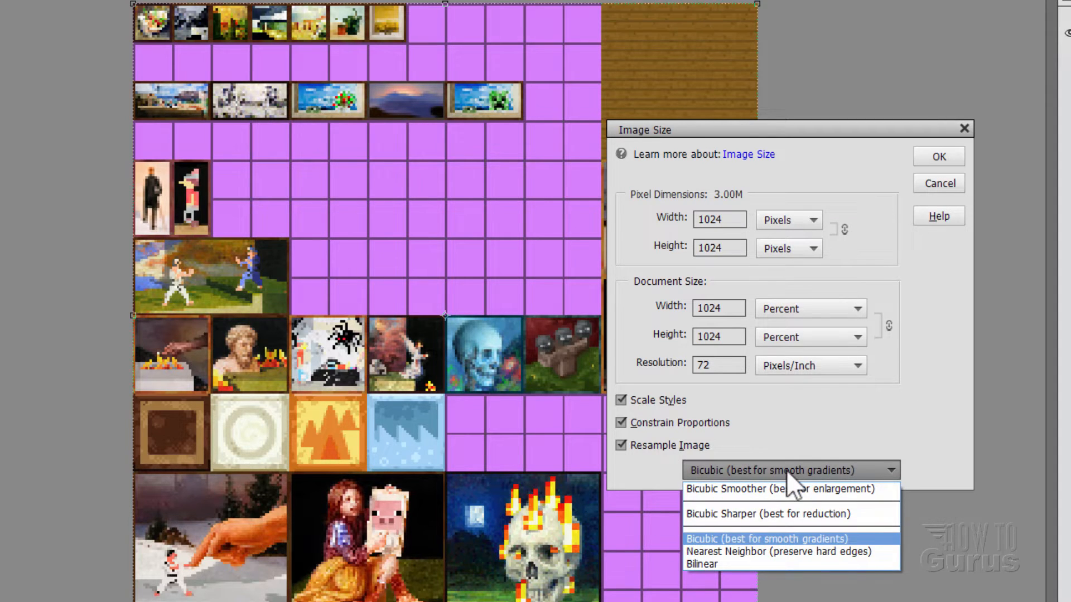
{"action": "left_click", "coordinate": [793, 551]}
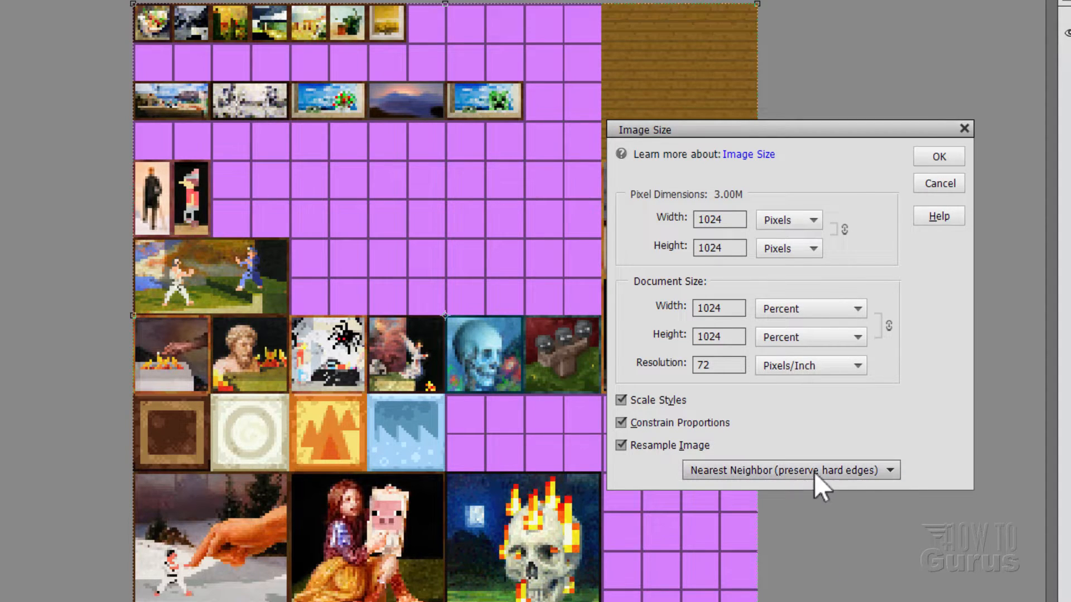
{"action": "mouse_move", "coordinate": [841, 505]}
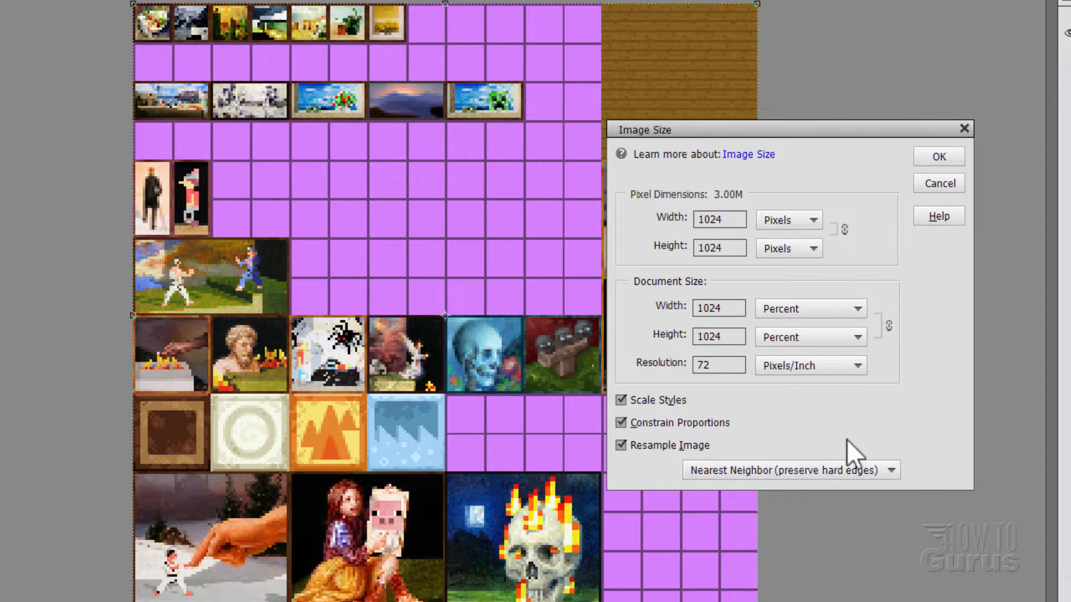
{"action": "mouse_move", "coordinate": [840, 453]}
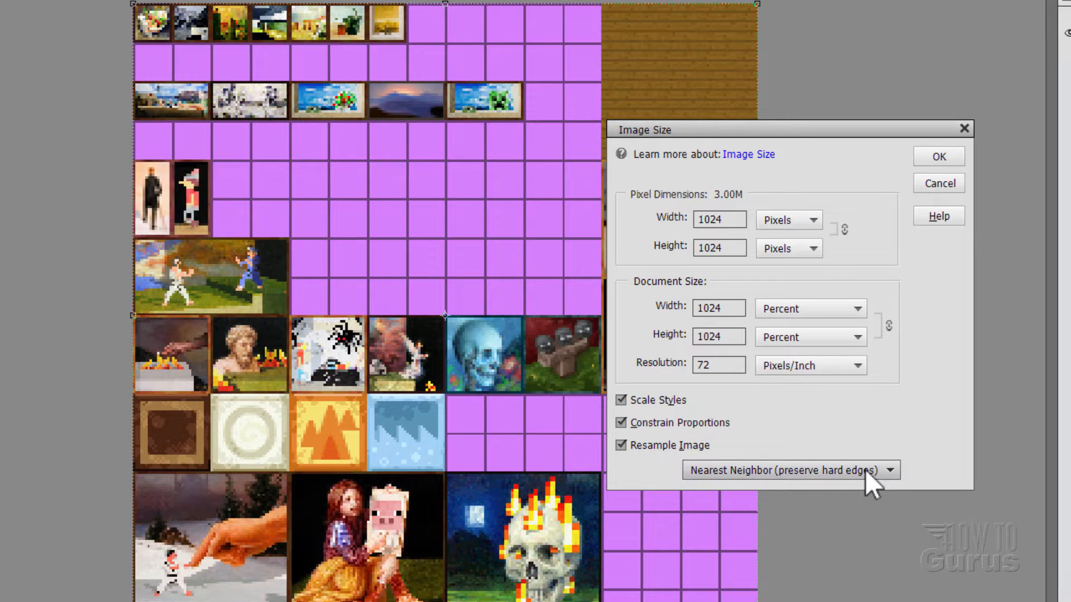
{"action": "mouse_move", "coordinate": [763, 505]}
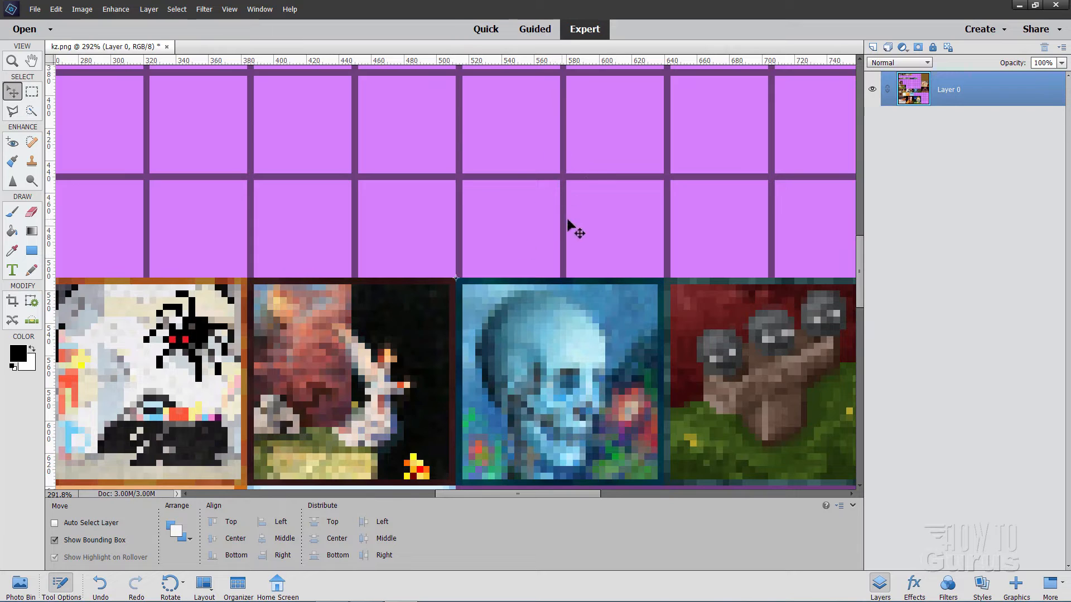
- Switch to the Move tool and show the Photo Bin thumbnails of all open documents
{"action": "left_click", "coordinate": [8, 58]}
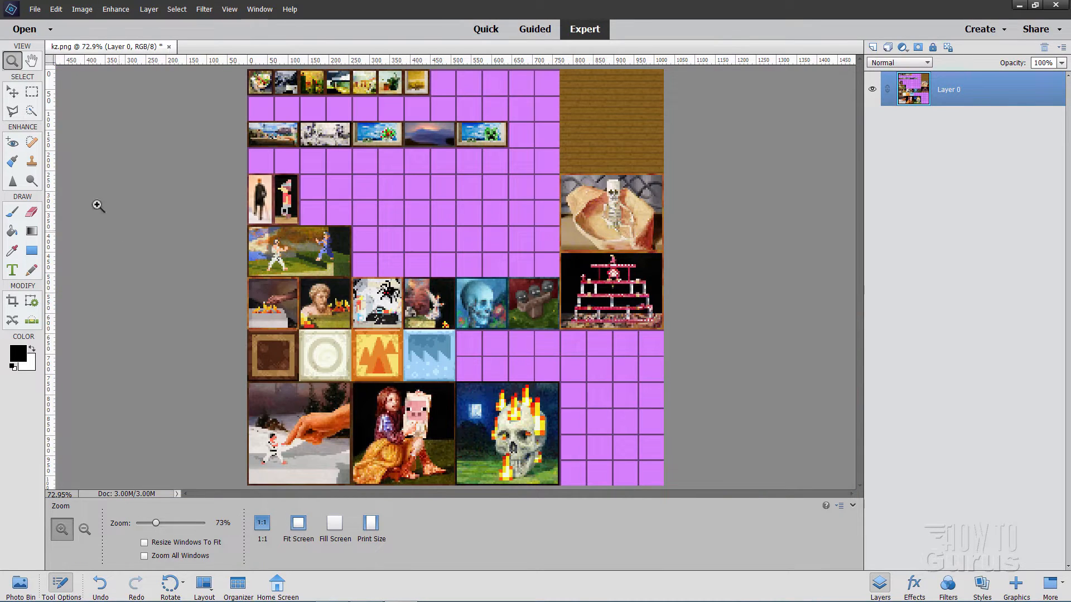
{"action": "left_click", "coordinate": [11, 90]}
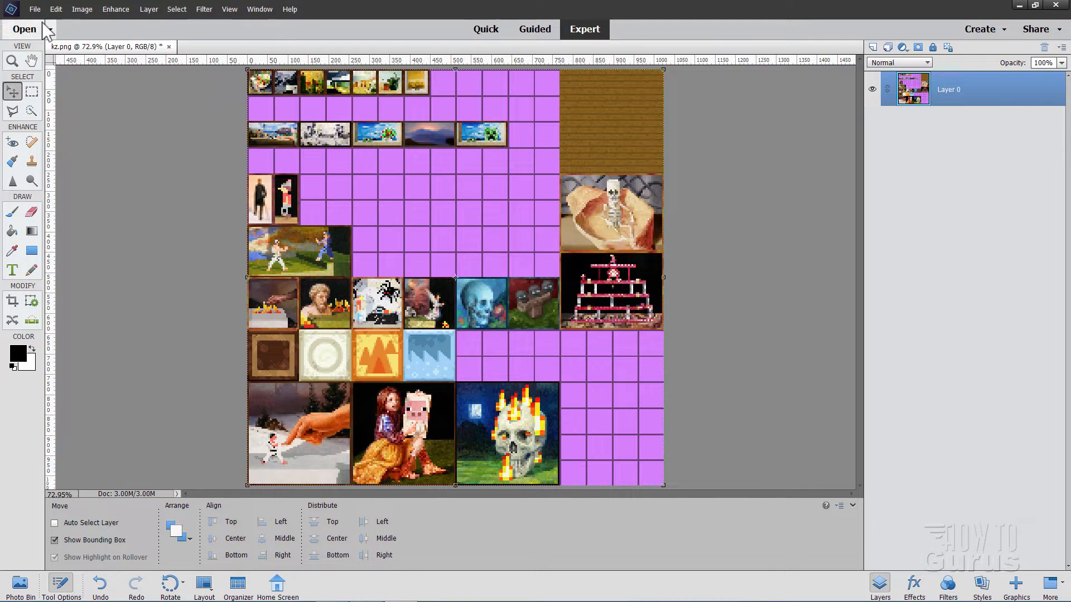
{"action": "left_click", "coordinate": [35, 9]}
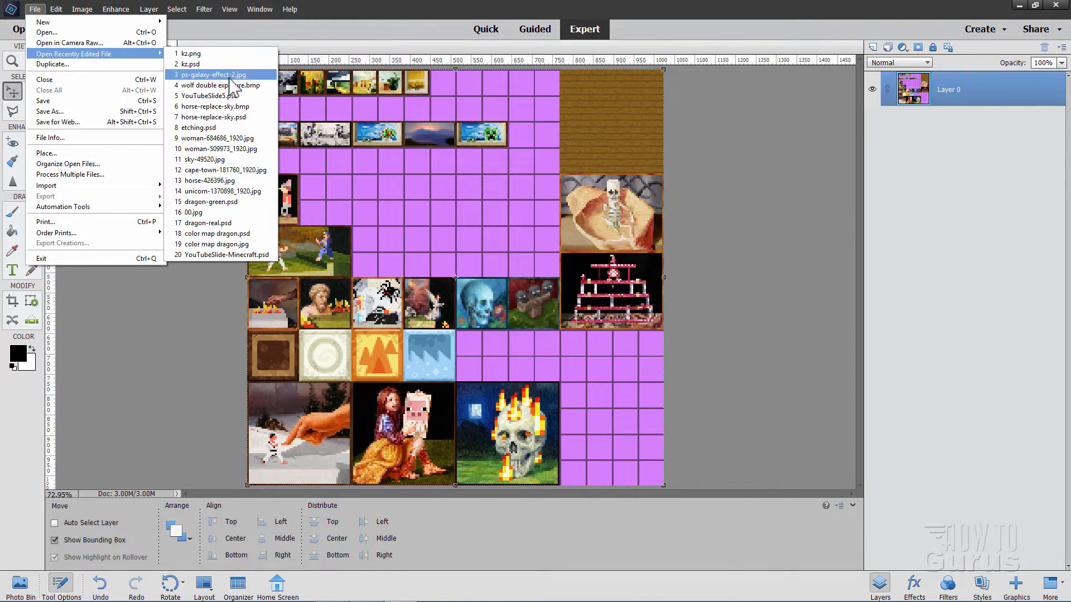
{"action": "left_click", "coordinate": [194, 54]}
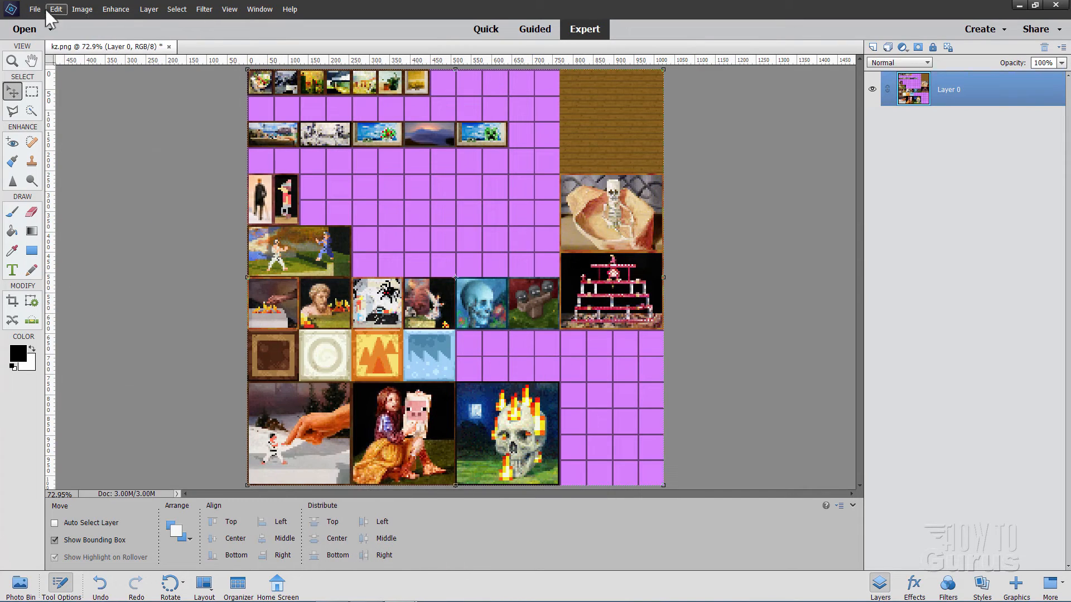
{"action": "mouse_move", "coordinate": [256, 91]}
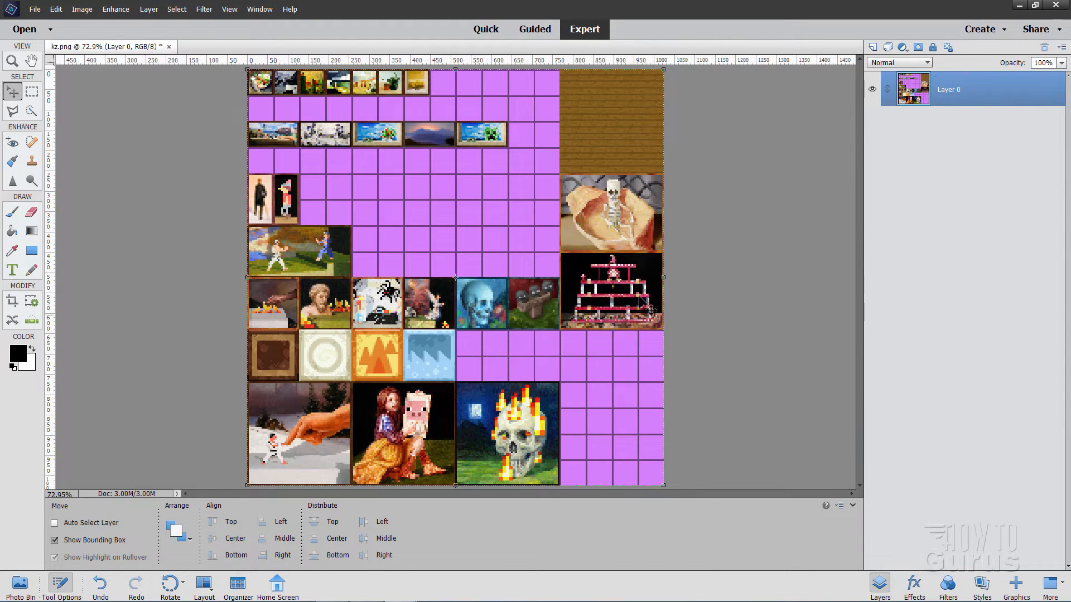
{"action": "left_click", "coordinate": [16, 585]}
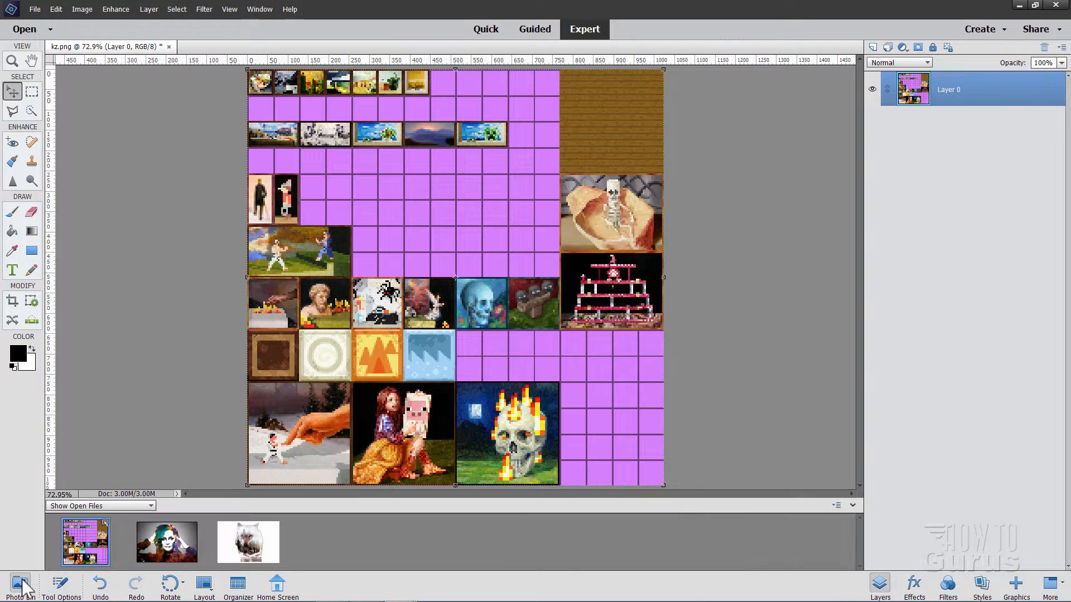
{"action": "mouse_move", "coordinate": [685, 174]}
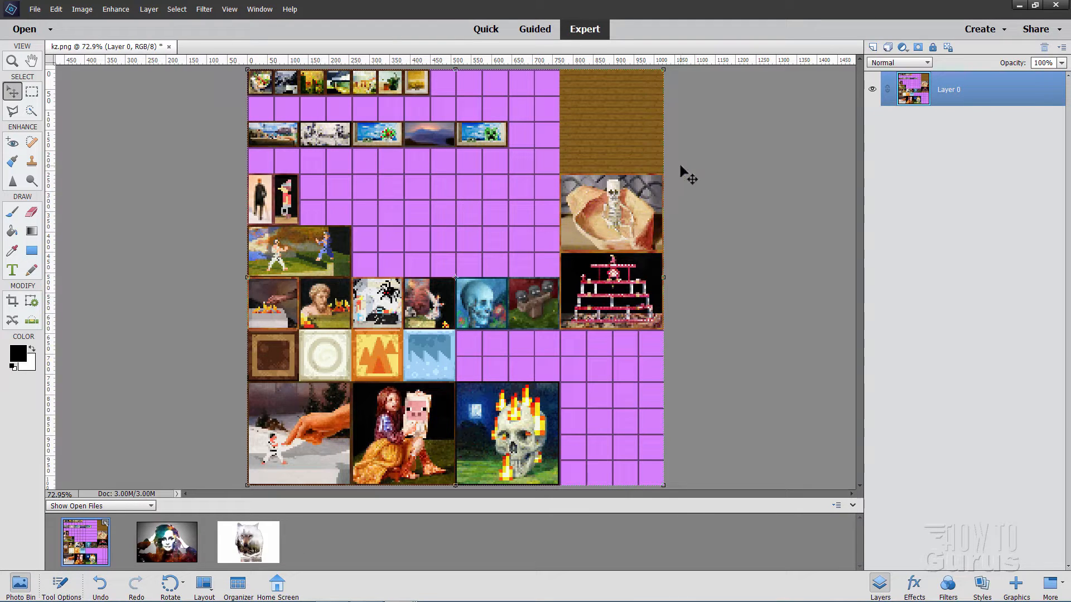
{"action": "mouse_move", "coordinate": [485, 188]}
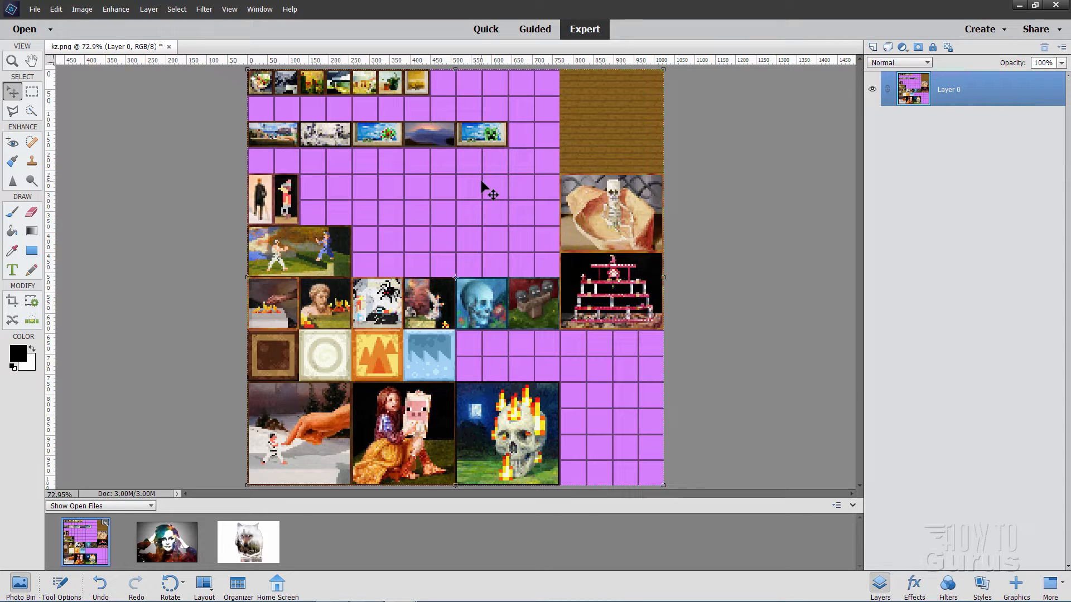
{"action": "mouse_move", "coordinate": [579, 223]}
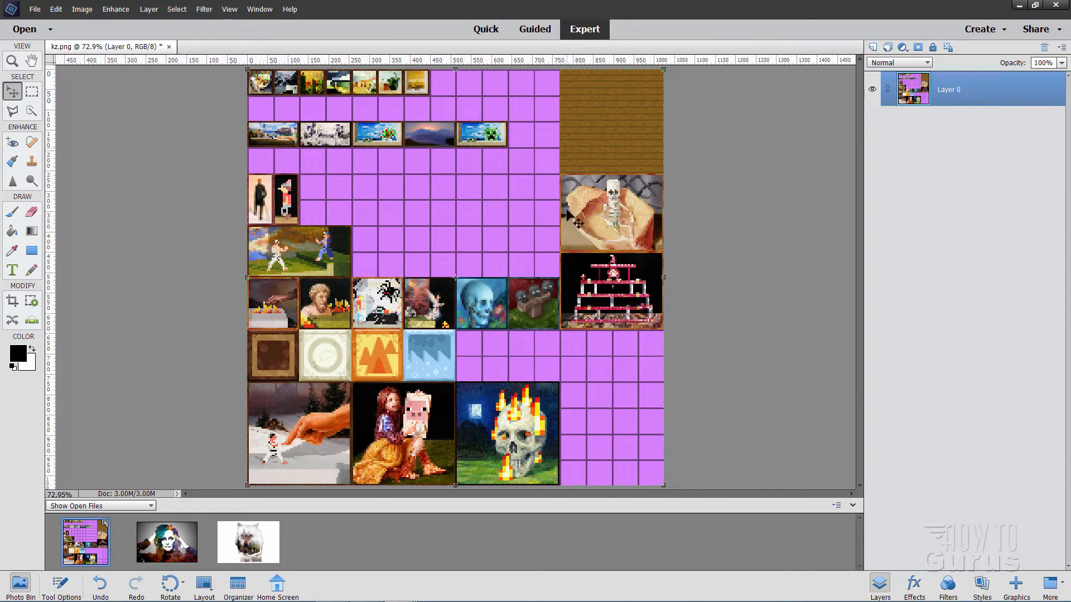
{"action": "mouse_move", "coordinate": [576, 192]}
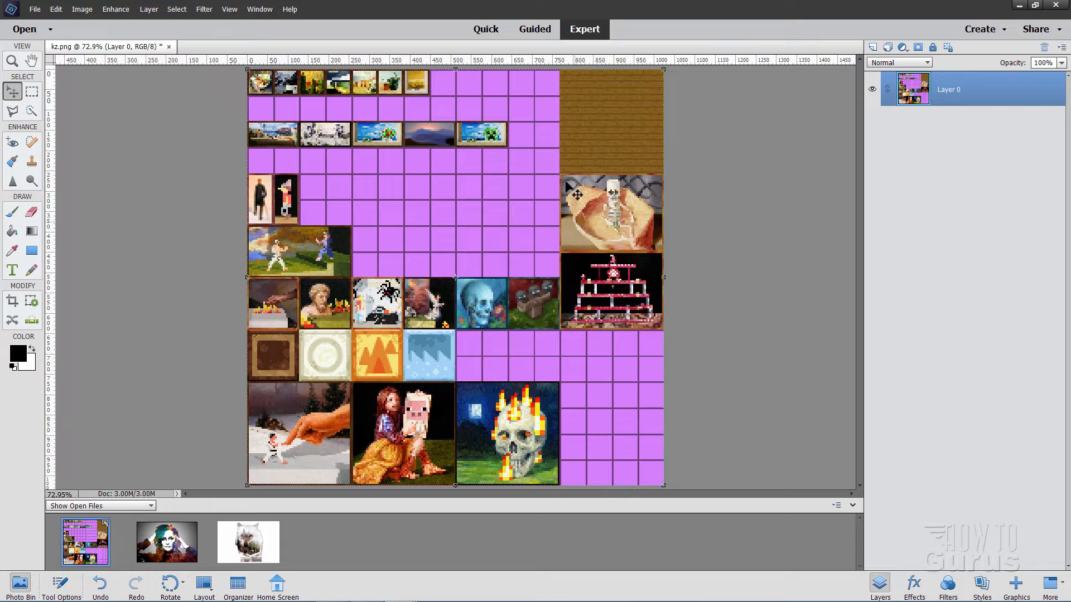
{"action": "mouse_move", "coordinate": [134, 110]}
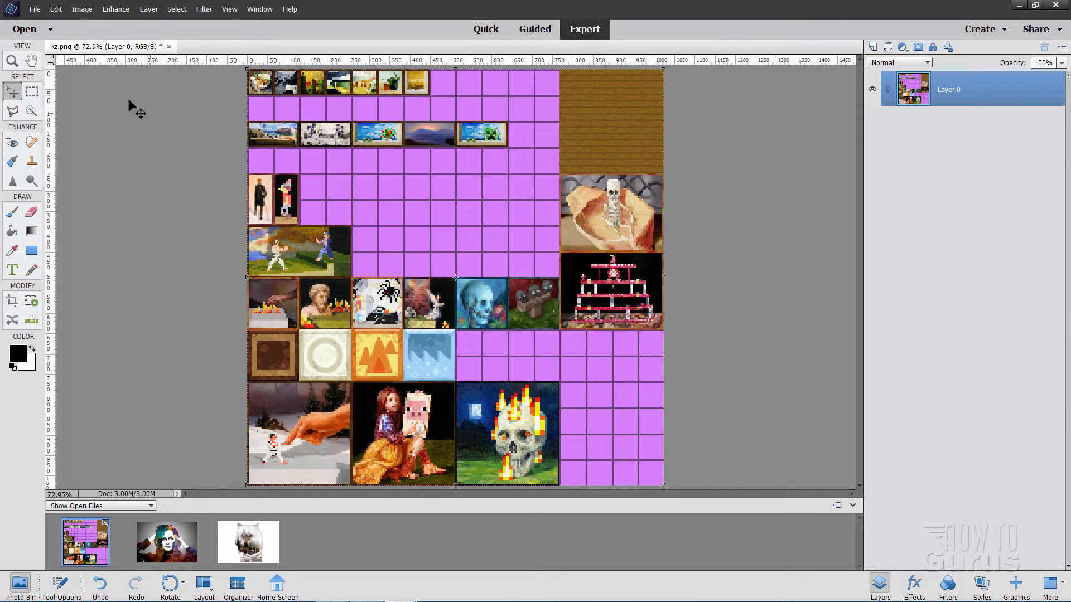
- Begin Save As for the atlas with Photoshop (*.PSD) as the file type
{"action": "left_click", "coordinate": [35, 9]}
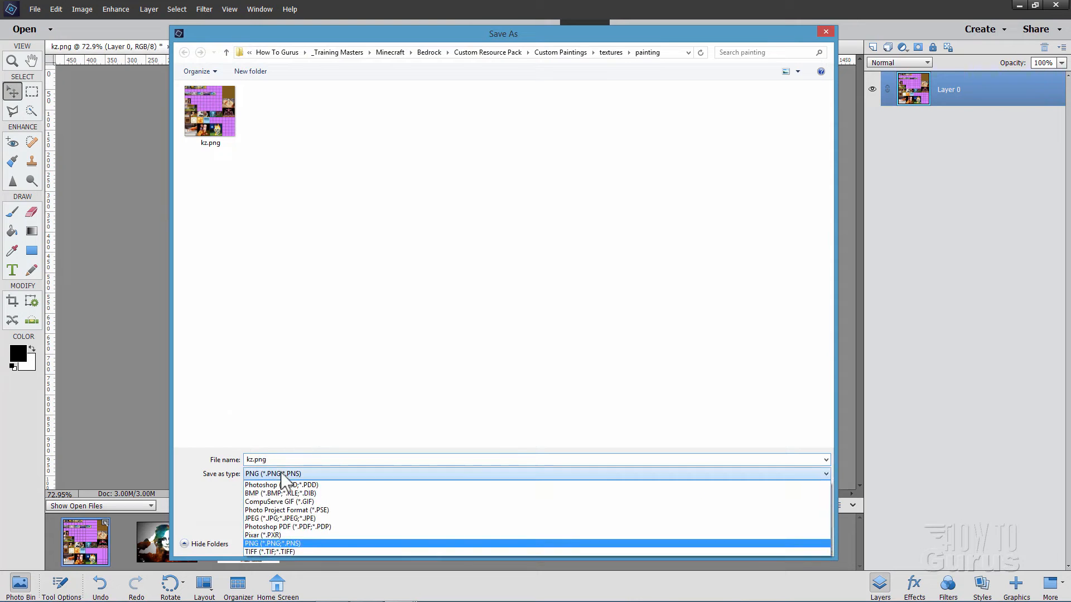
{"action": "left_click", "coordinate": [261, 484]}
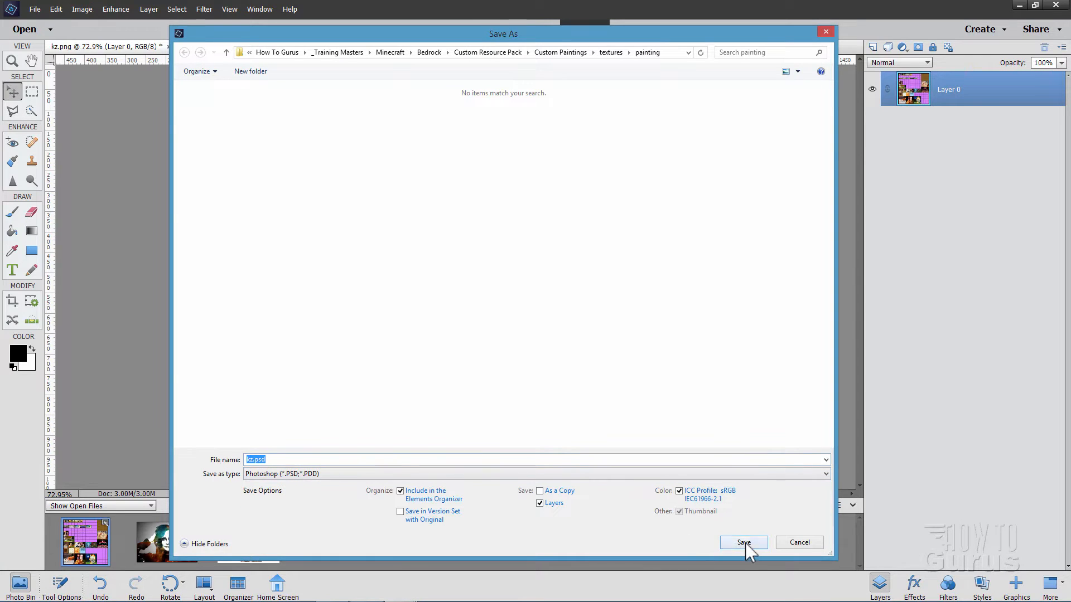
- Save the atlas as kz.psd and zoom in on the skeleton painting area
{"action": "left_click", "coordinate": [743, 542]}
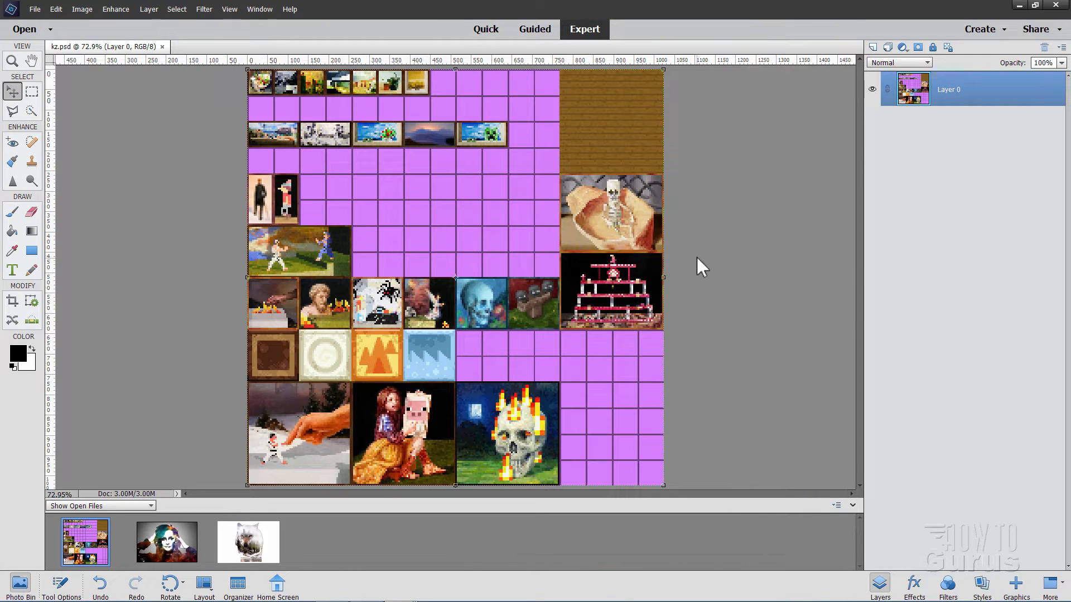
{"action": "left_click", "coordinate": [11, 57]}
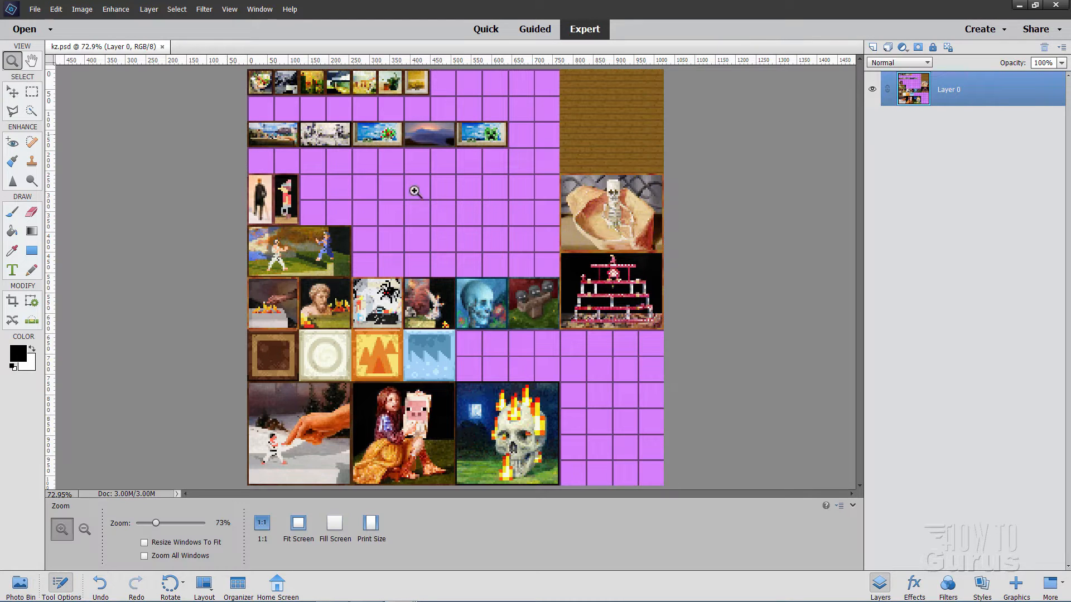
{"action": "left_click", "coordinate": [415, 191]}
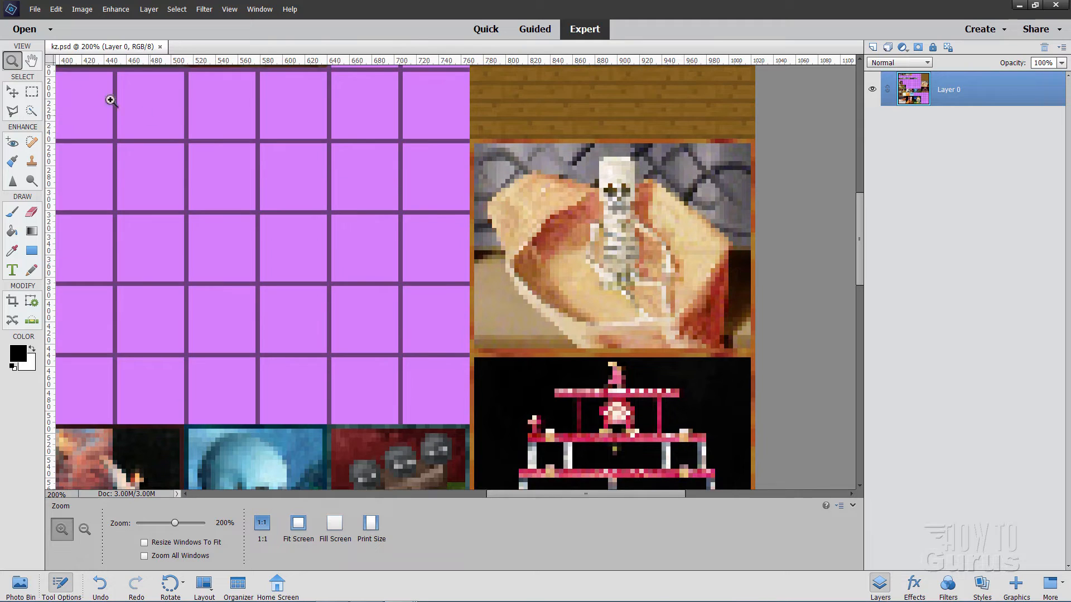
- Drag ruler guides along the skeleton painting's edge and the arcade painting's left edge
{"action": "left_click", "coordinate": [10, 91]}
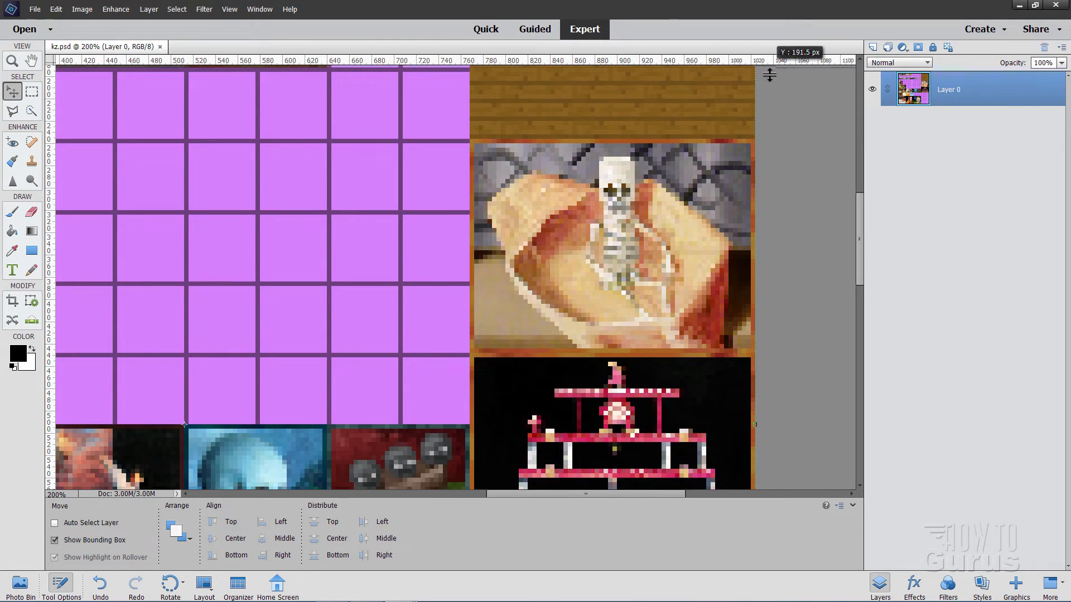
{"action": "left_click_drag", "start_coordinate": [770, 75], "coordinate": [786, 137]}
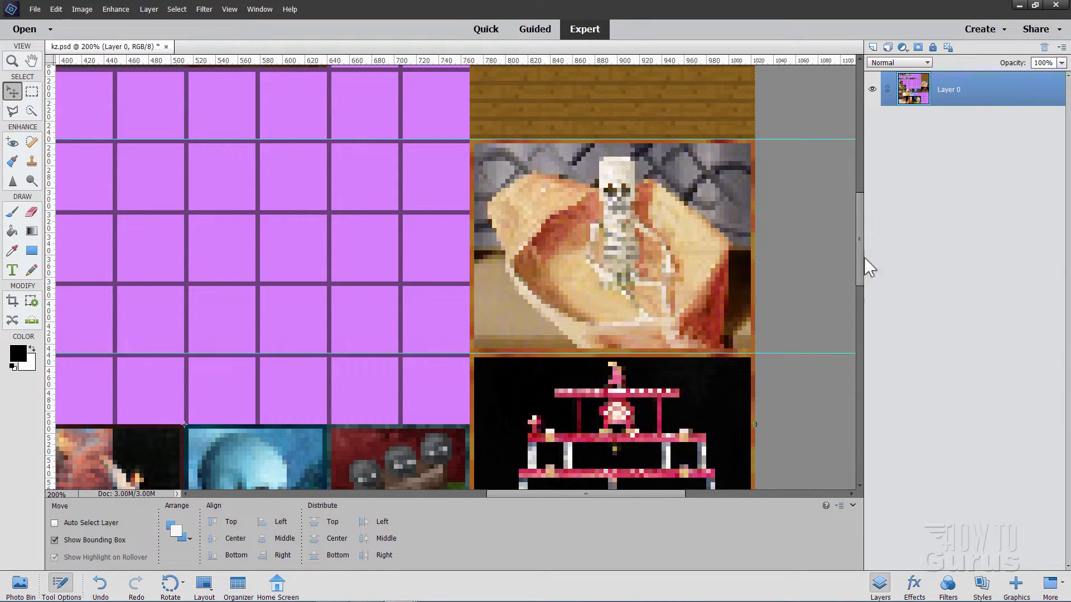
{"action": "scroll", "scroll_direction": "down", "scroll_amount": 3}
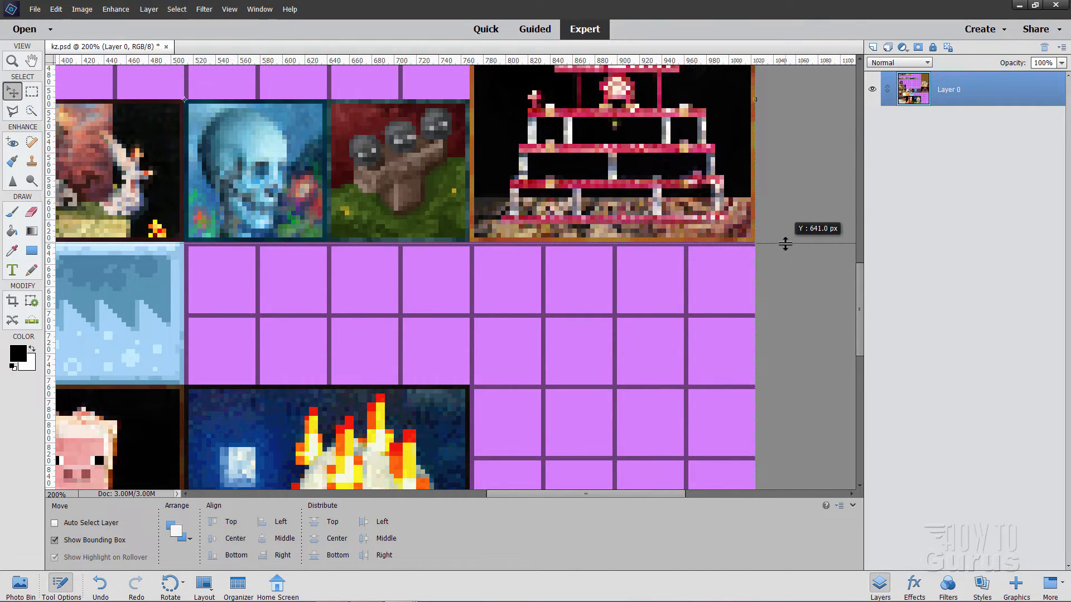
{"action": "mouse_move", "coordinate": [870, 311]}
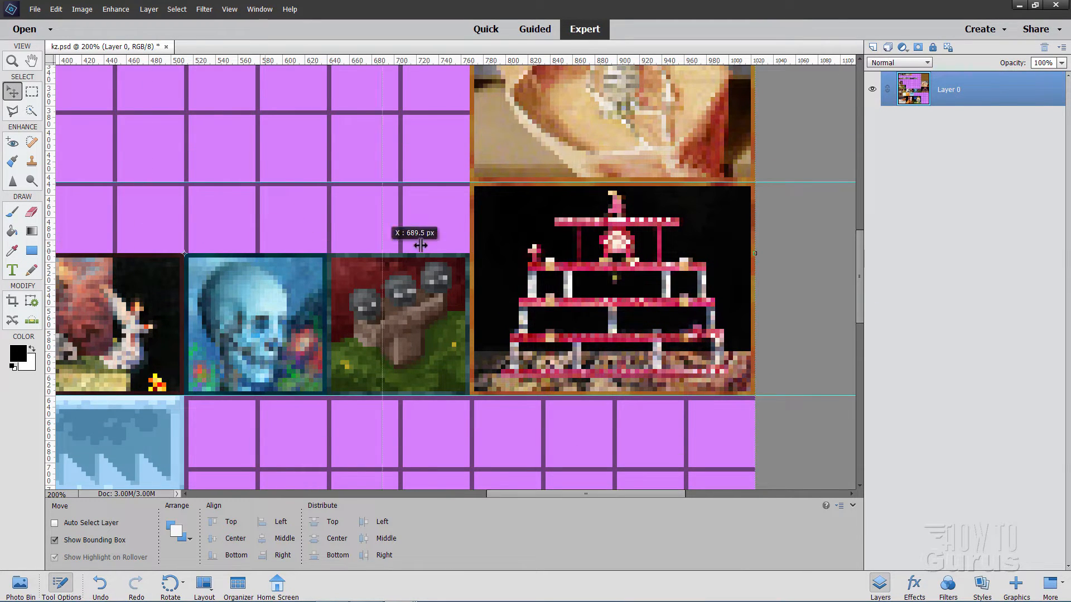
{"action": "left_click_drag", "start_coordinate": [420, 245], "coordinate": [741, 255]}
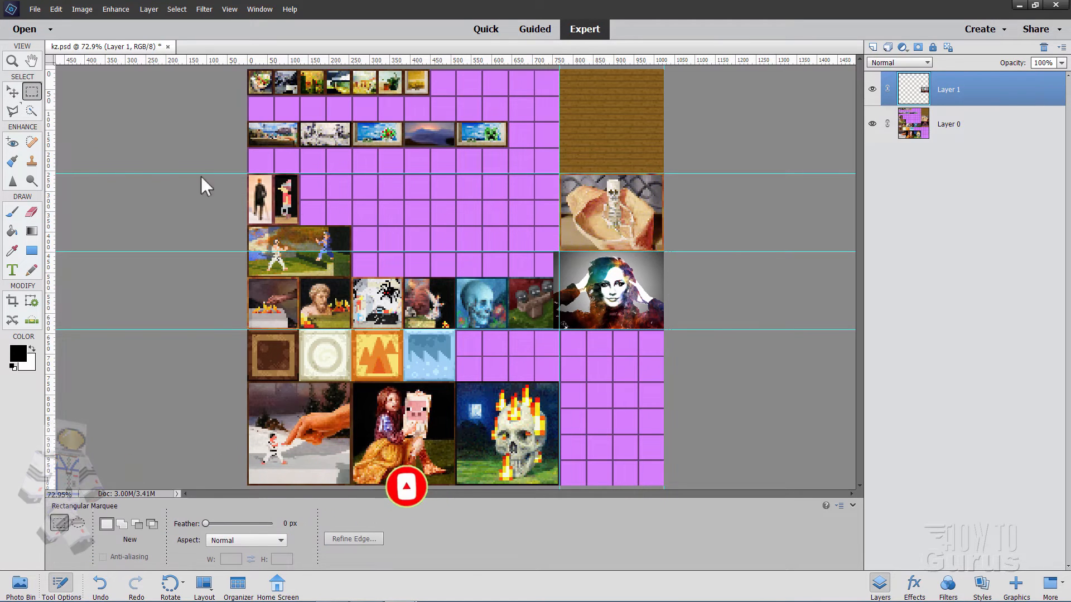
- Marquee-select a thin strip just left of the placed woman picture
{"action": "left_click_drag", "start_coordinate": [514, 234], "coordinate": [552, 353]}
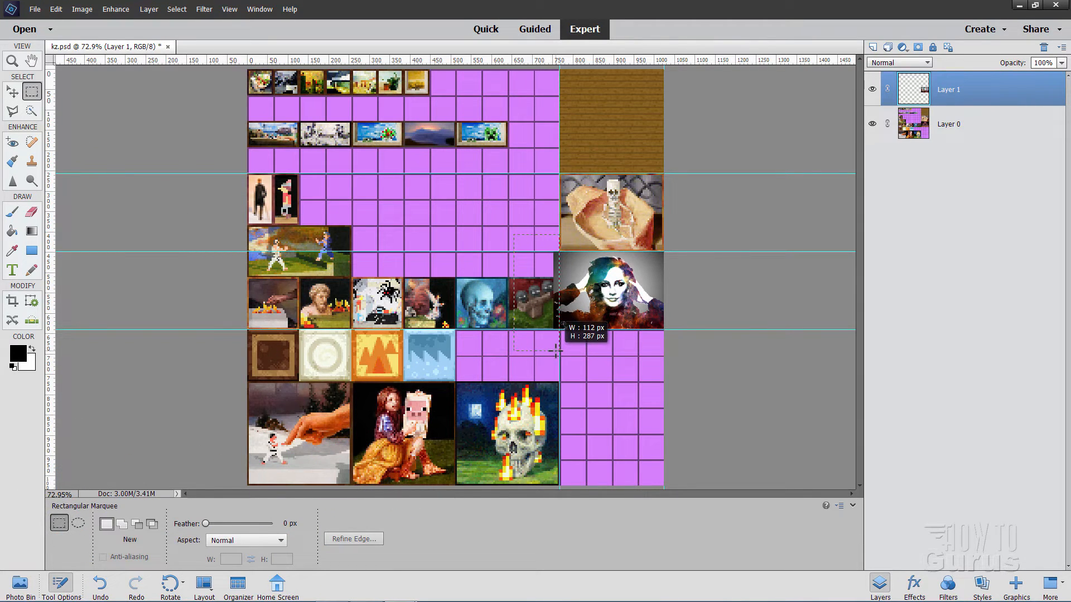
{"action": "left_click_drag", "start_coordinate": [515, 234], "coordinate": [554, 350]}
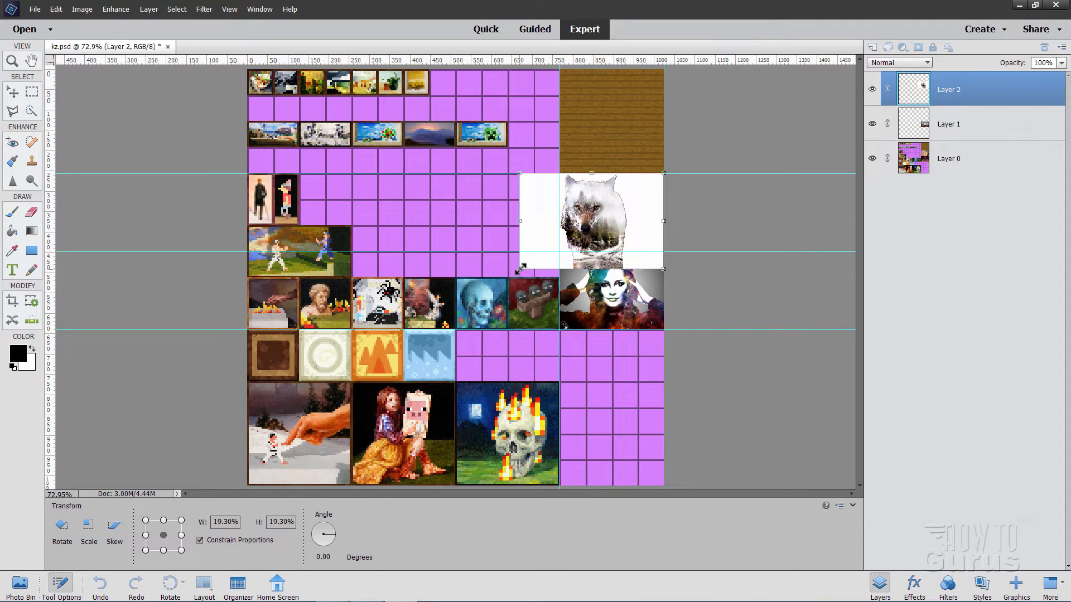
- Shrink the wolf picture to fit the skeleton slot between the guides and commit the transform
{"action": "left_click_drag", "start_coordinate": [518, 266], "coordinate": [546, 249]}
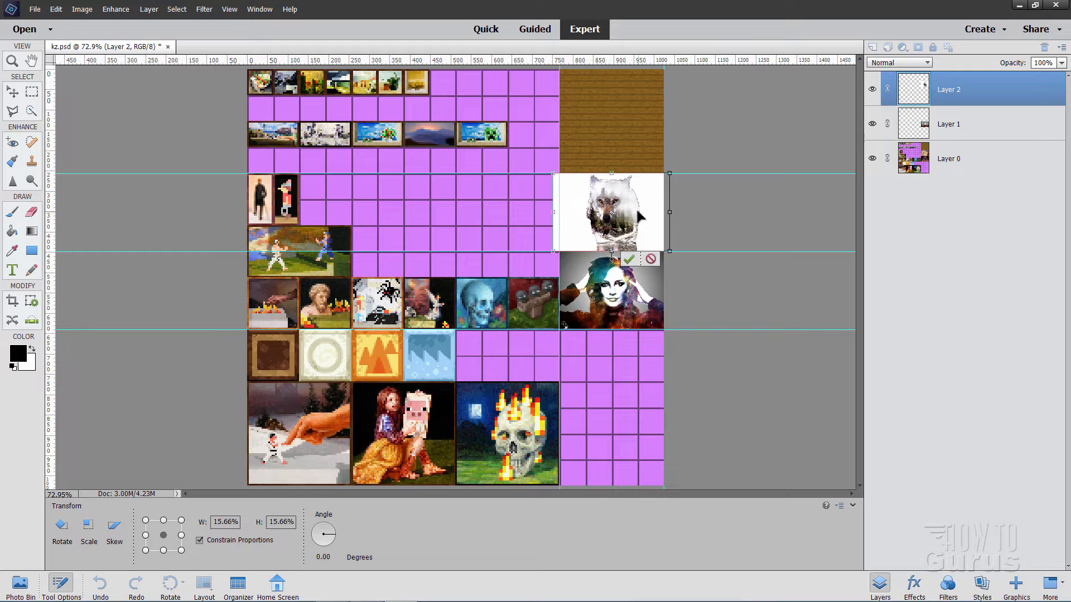
{"action": "left_click", "coordinate": [629, 259]}
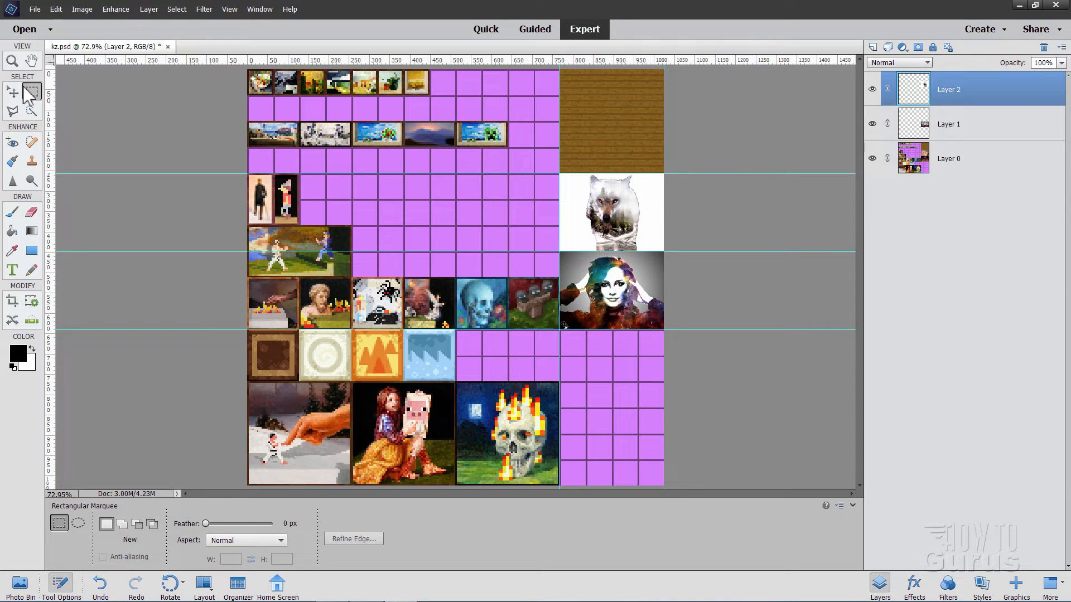
- Run Enhance > Adjust Sharpness on the wolf layer, raising the Amount slider
{"action": "left_click", "coordinate": [11, 59]}
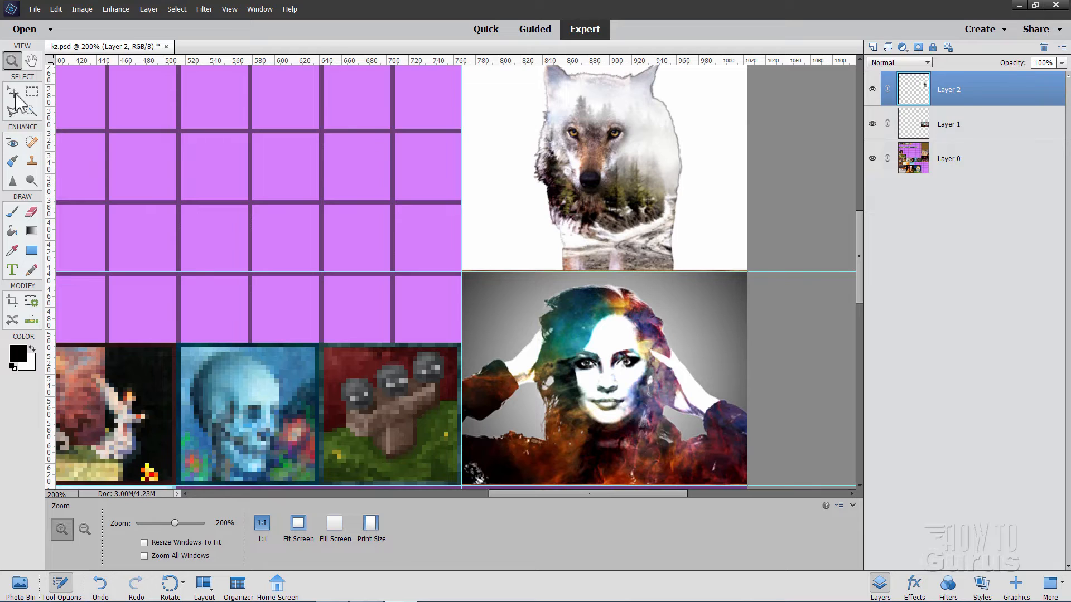
{"action": "left_click", "coordinate": [11, 89]}
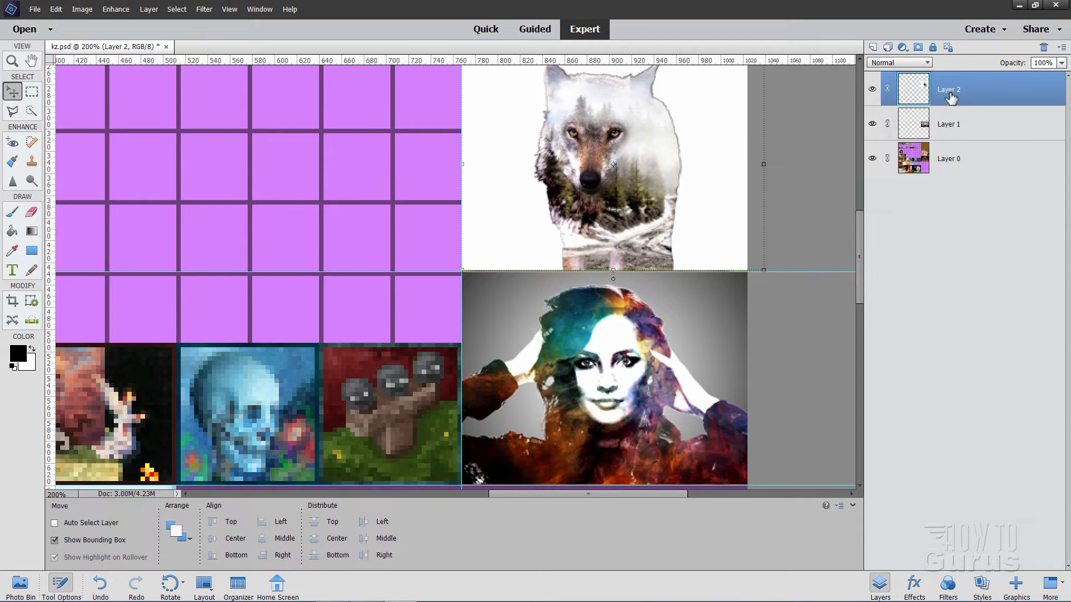
{"action": "left_click", "coordinate": [114, 9]}
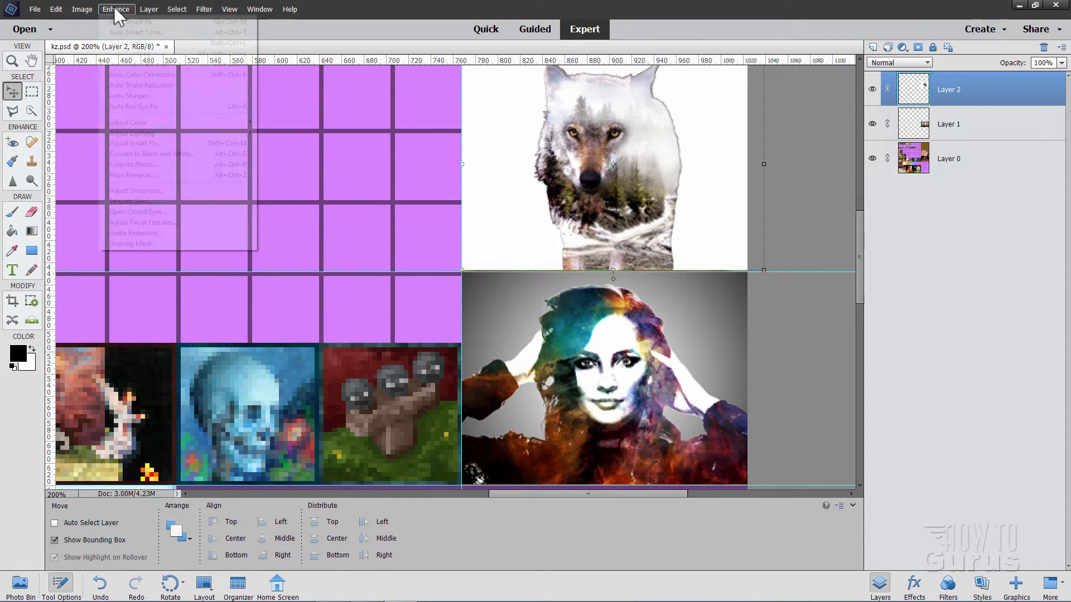
{"action": "left_click", "coordinate": [137, 190]}
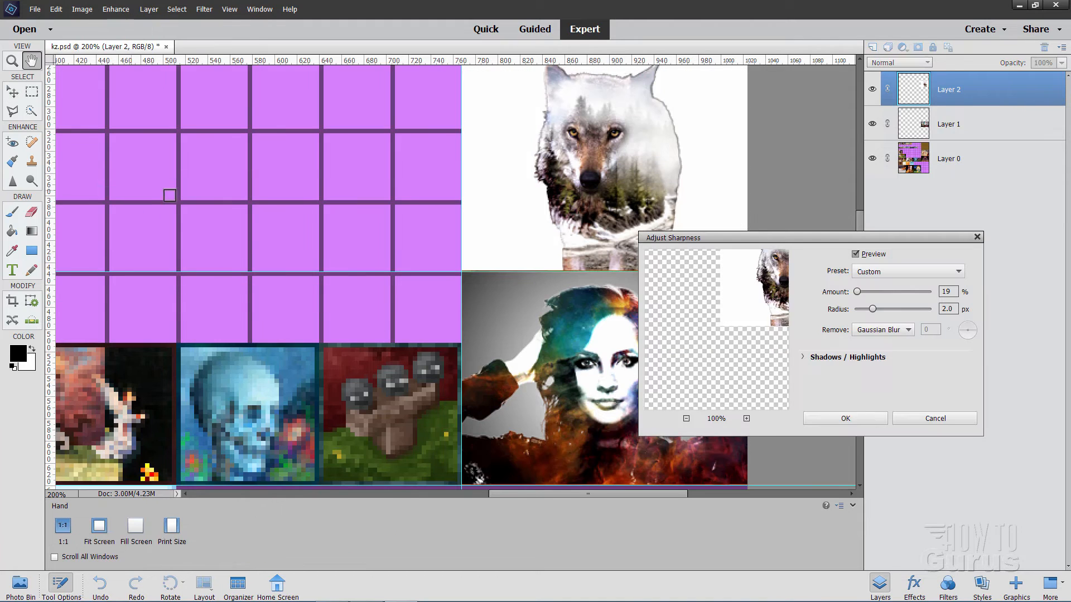
{"action": "mouse_move", "coordinate": [863, 297]}
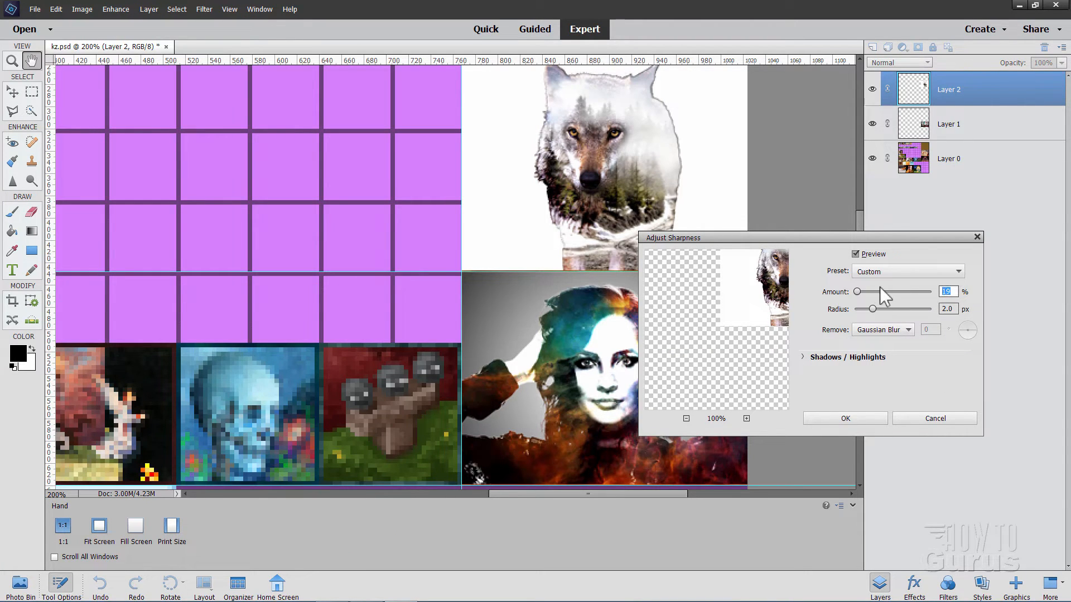
{"action": "left_click_drag", "start_coordinate": [856, 291], "coordinate": [867, 291]}
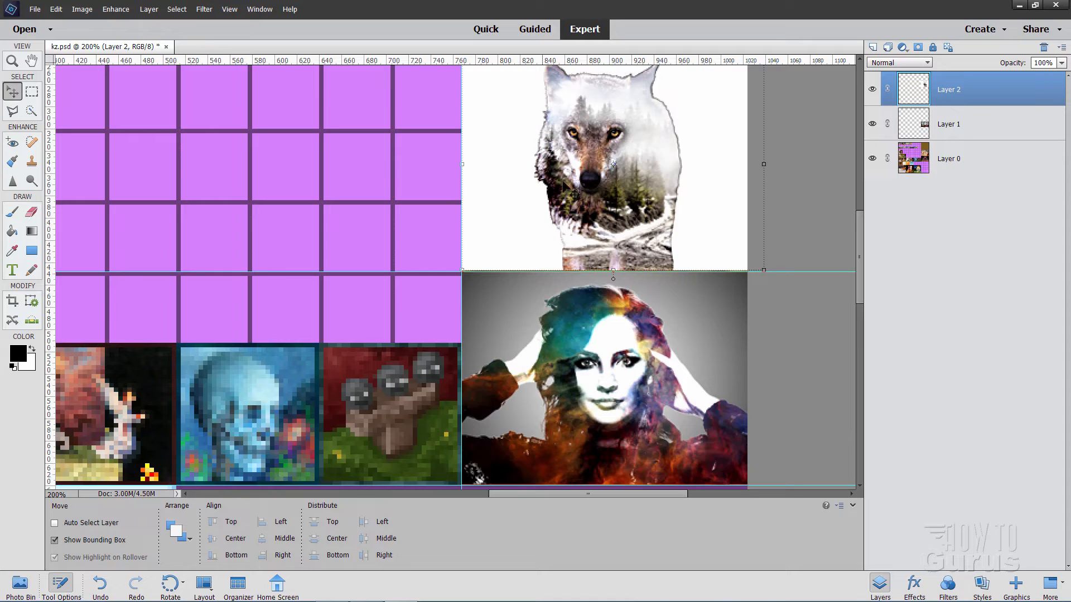
{"action": "mouse_move", "coordinate": [617, 255]}
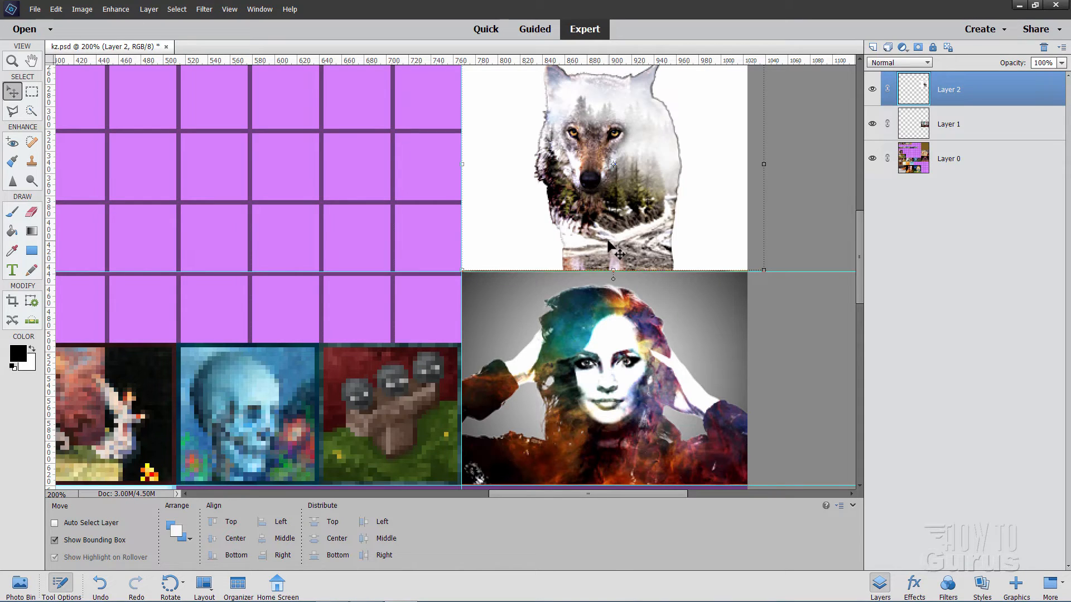
- Apply Adjust Sharpness to the woman's Layer 1, then return to the base atlas layer
{"action": "left_click", "coordinate": [973, 124]}
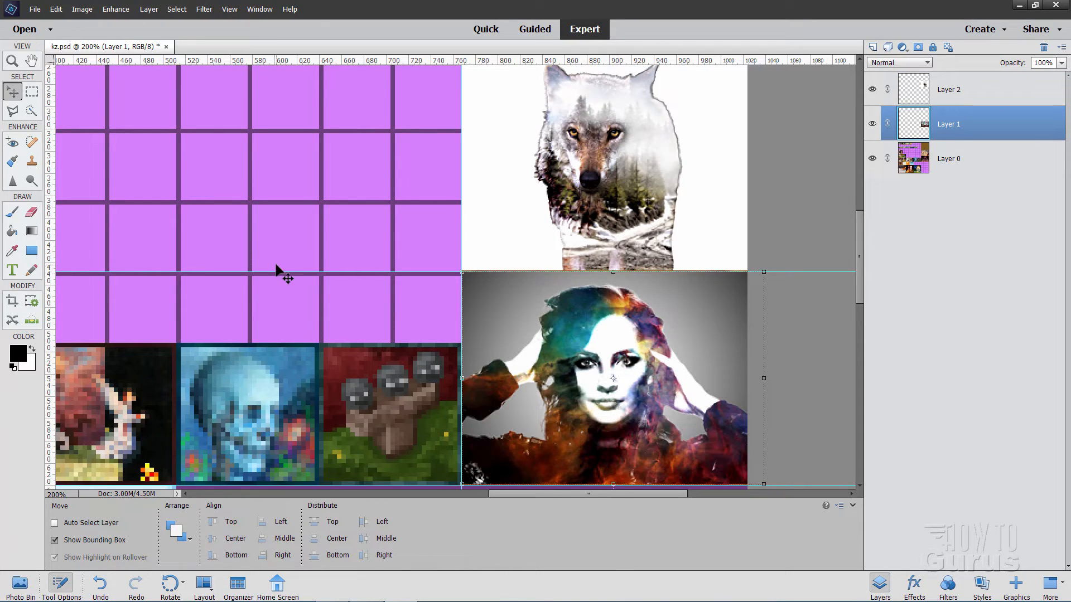
{"action": "mouse_move", "coordinate": [165, 82]}
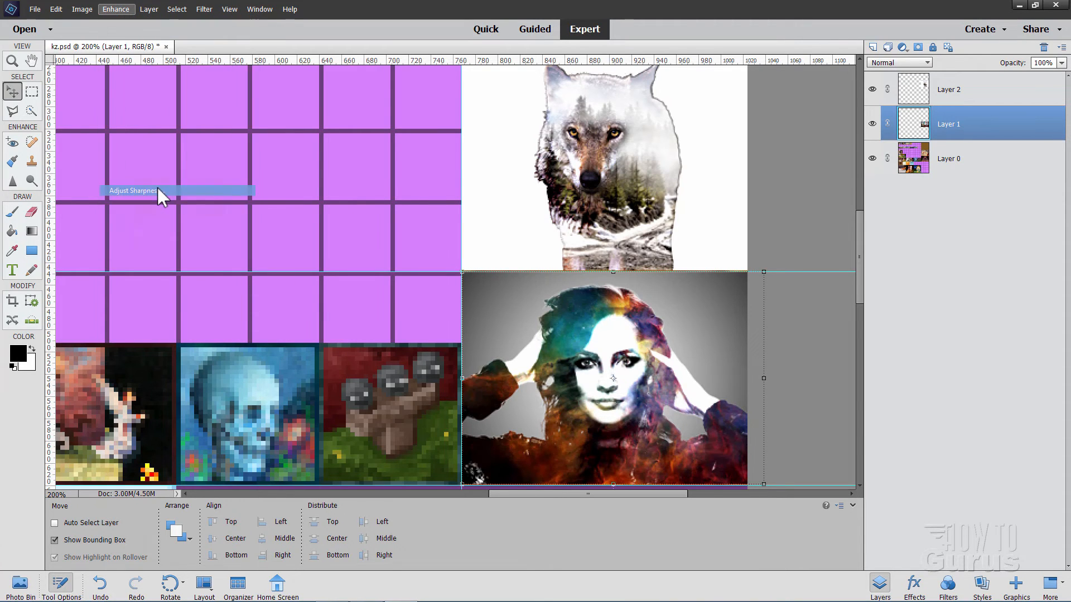
{"action": "left_click", "coordinate": [133, 190]}
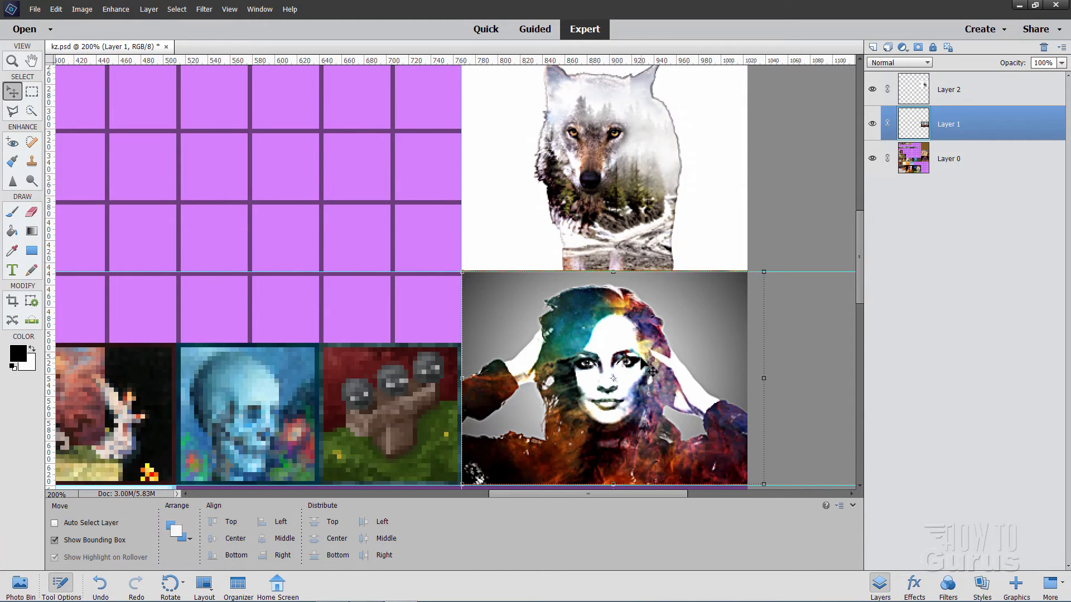
{"action": "left_click", "coordinate": [11, 58]}
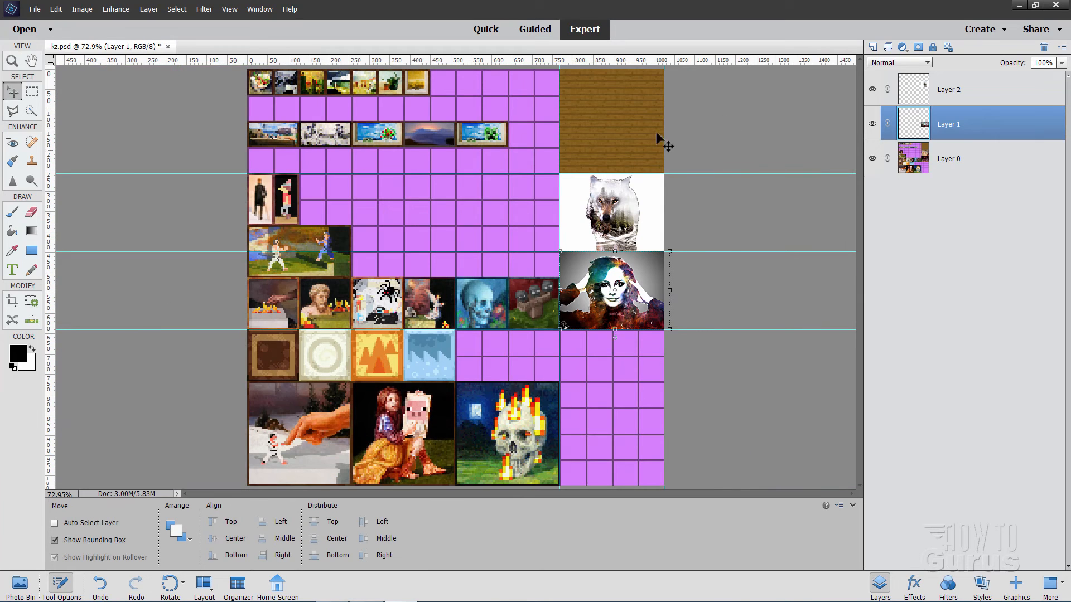
{"action": "left_click", "coordinate": [229, 9]}
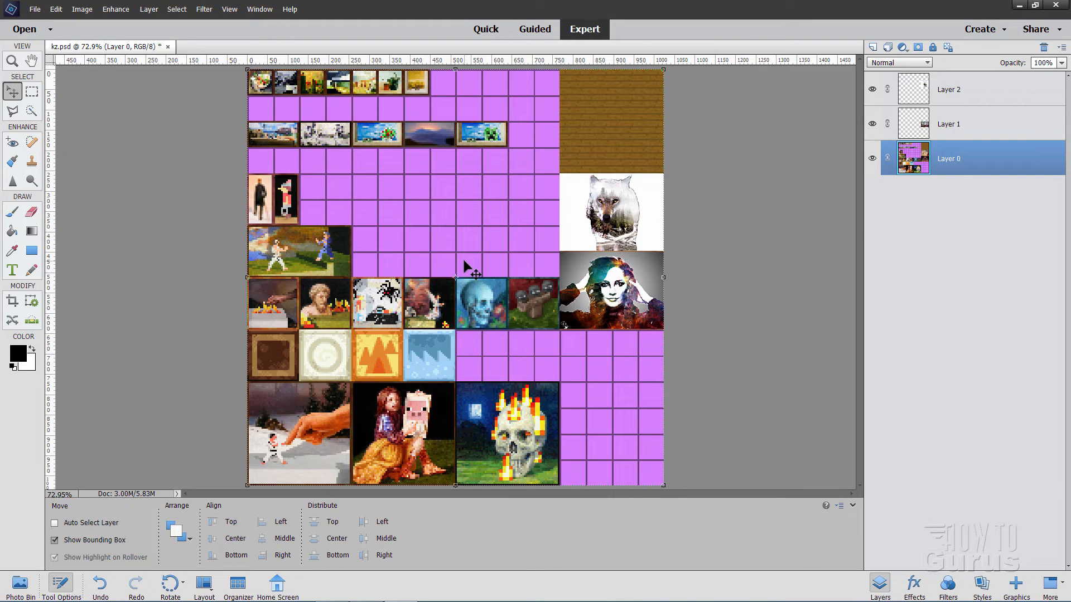
{"action": "mouse_move", "coordinate": [603, 219]}
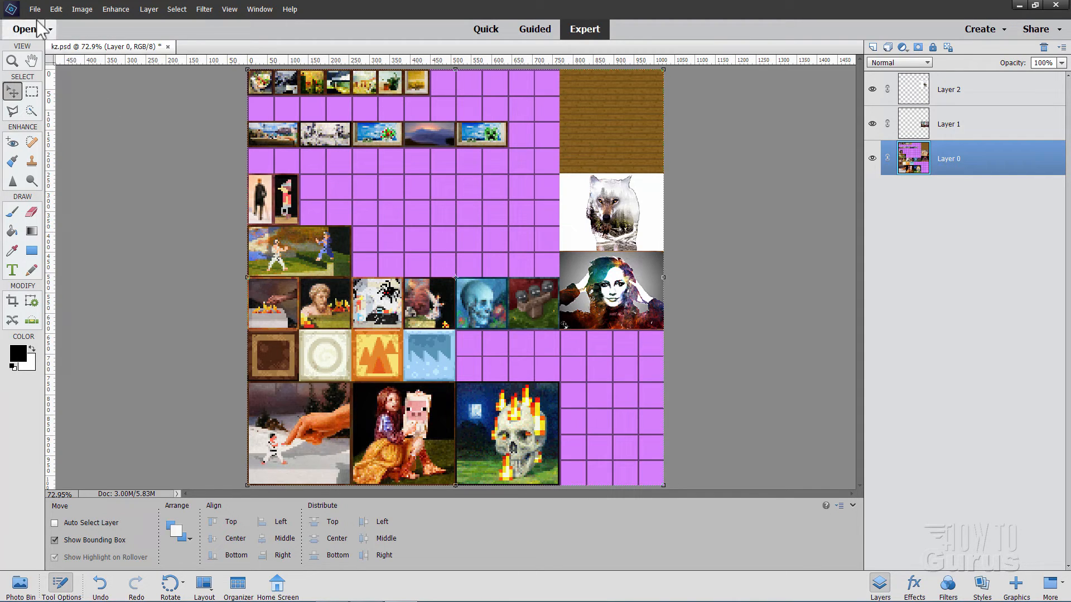
- Save the layered kz.psd and start a Save As for another format
{"action": "left_click", "coordinate": [35, 8]}
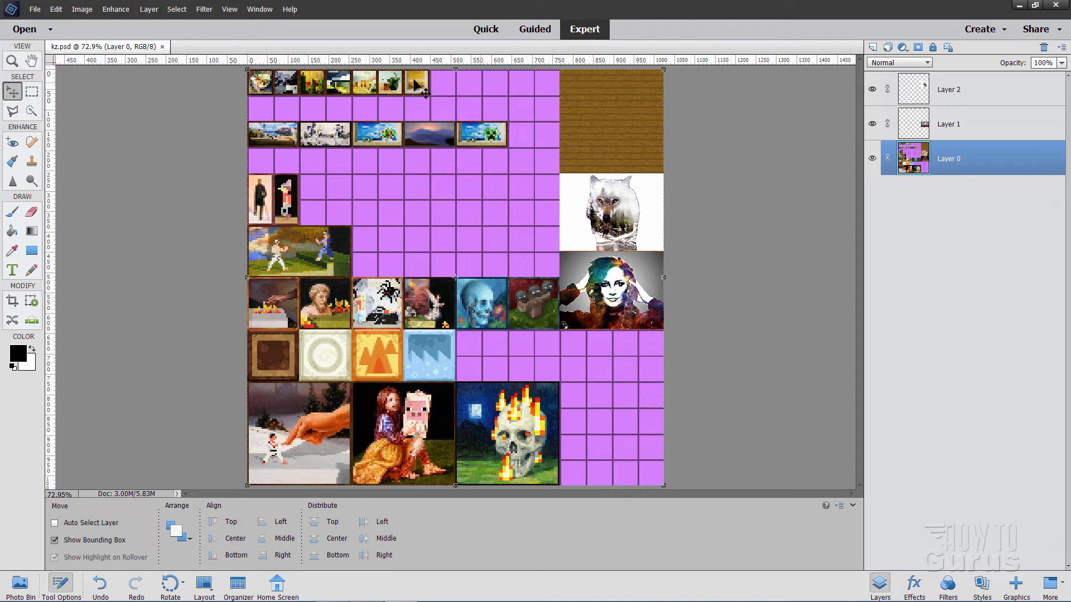
{"action": "mouse_move", "coordinate": [412, 364]}
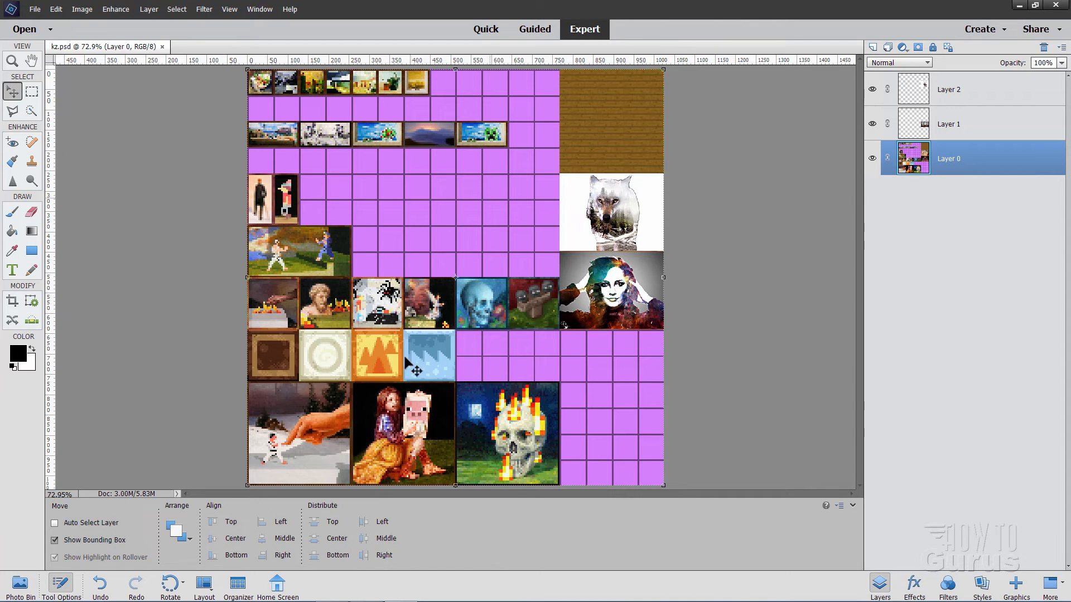
{"action": "left_click", "coordinate": [35, 9]}
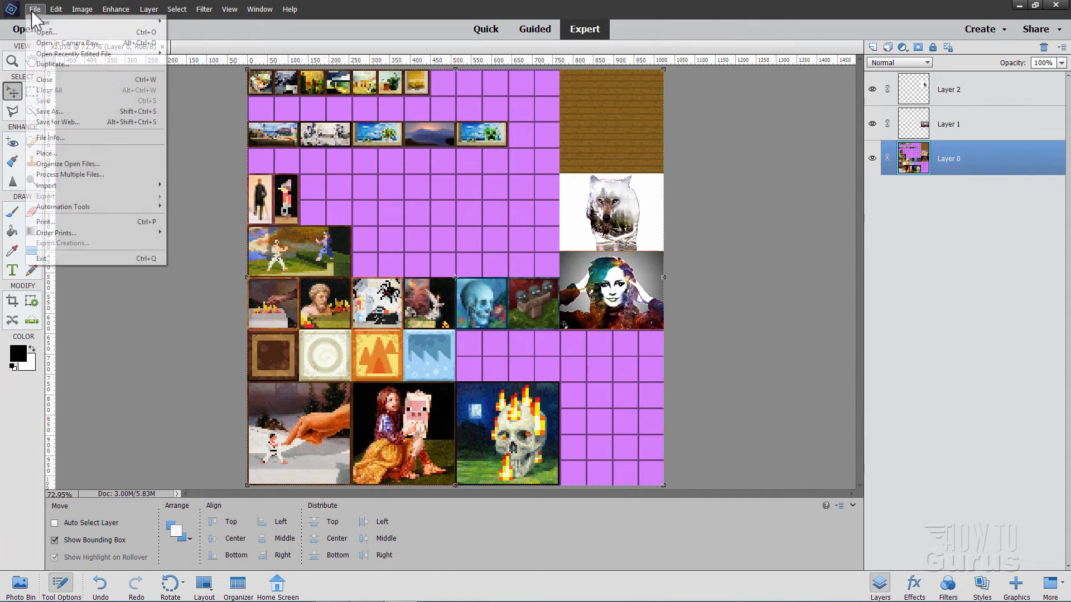
{"action": "left_click", "coordinate": [51, 112]}
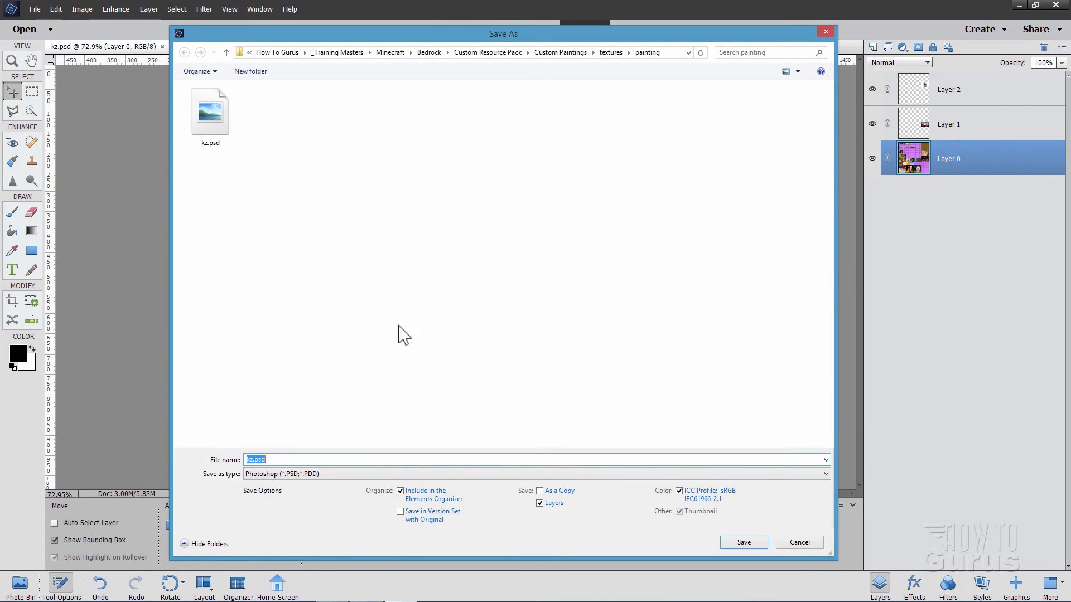
- Export the atlas as PNG over the existing kz.png, confirming the replacement
{"action": "left_click", "coordinate": [534, 474]}
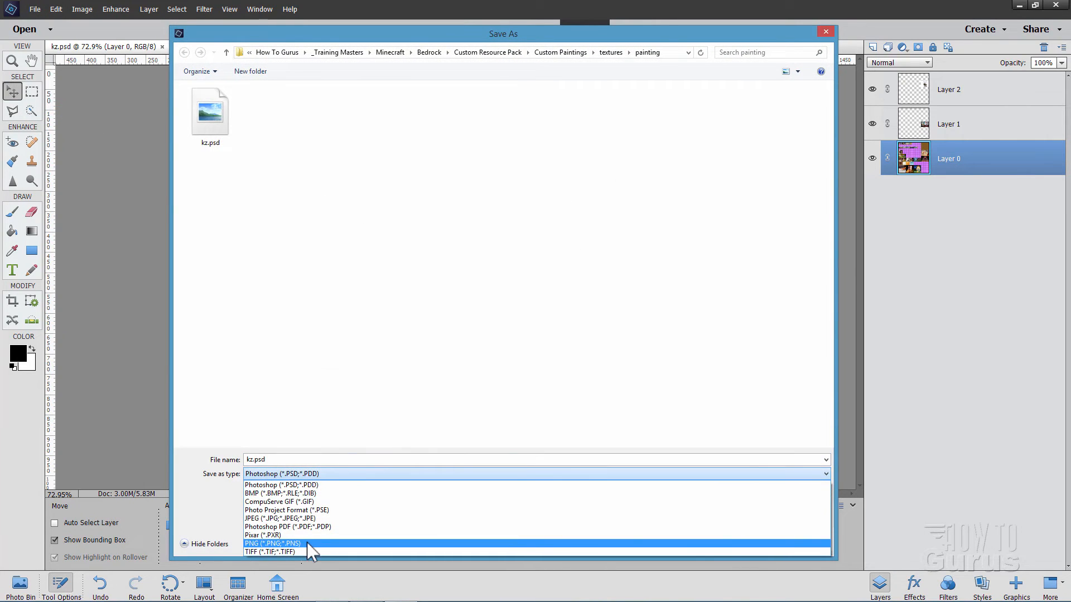
{"action": "left_click", "coordinate": [271, 543]}
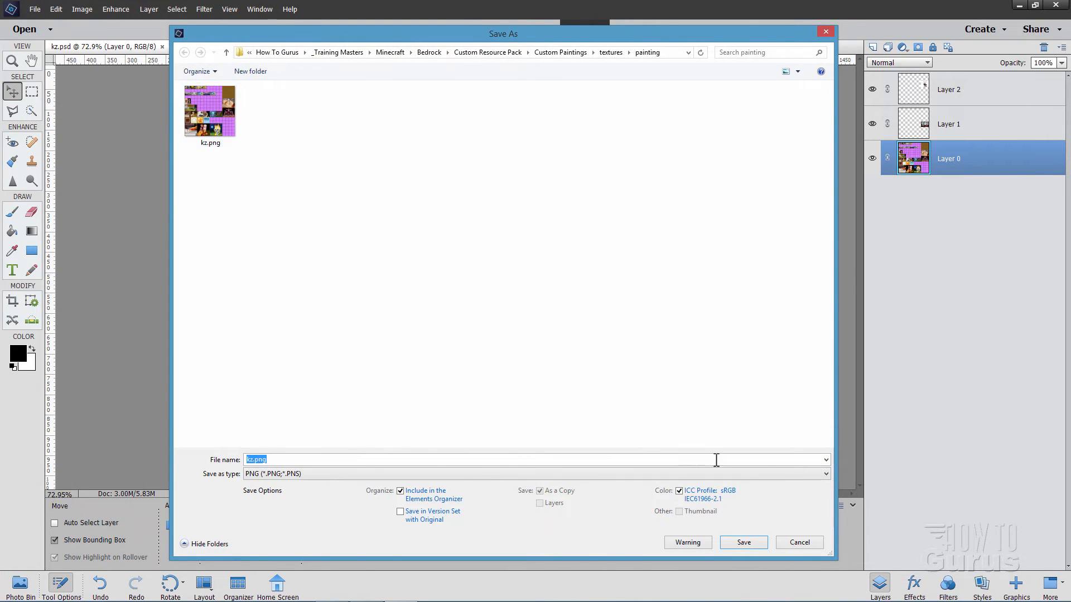
{"action": "left_click", "coordinate": [742, 542]}
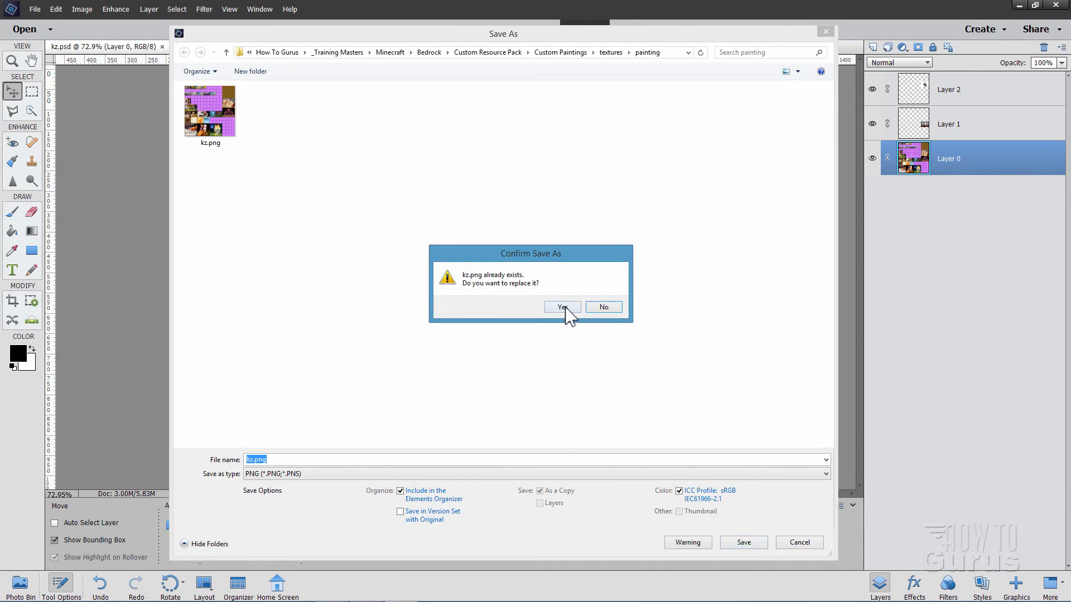
{"action": "left_click", "coordinate": [562, 307]}
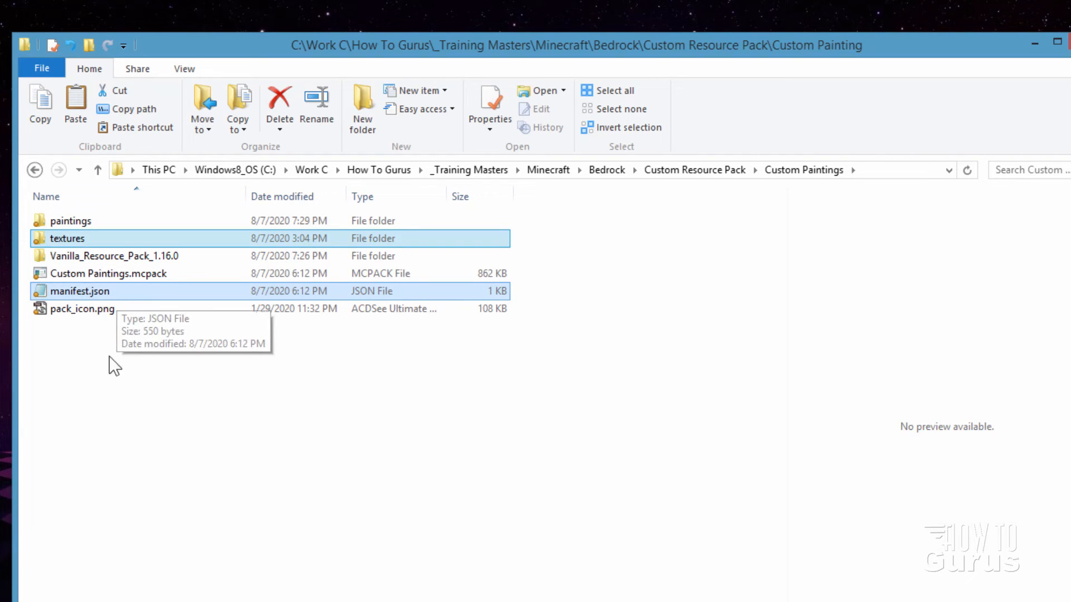
- Add pack_icon.png to the selected Custom Paintings pack files alongside textures and manifest.json
{"action": "left_click", "coordinate": [83, 309]}
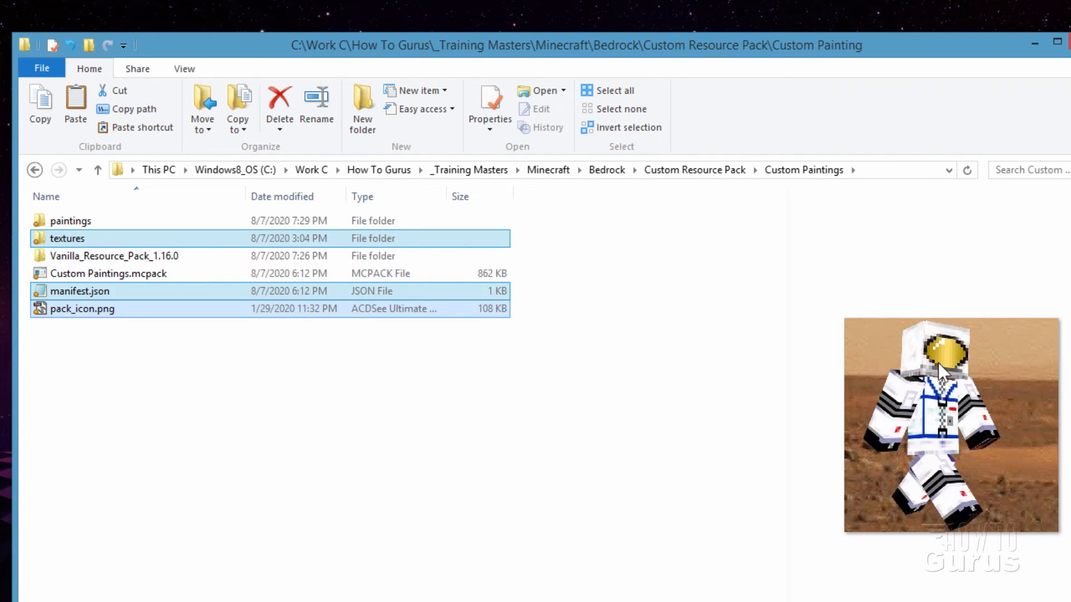
{"action": "mouse_move", "coordinate": [106, 297]}
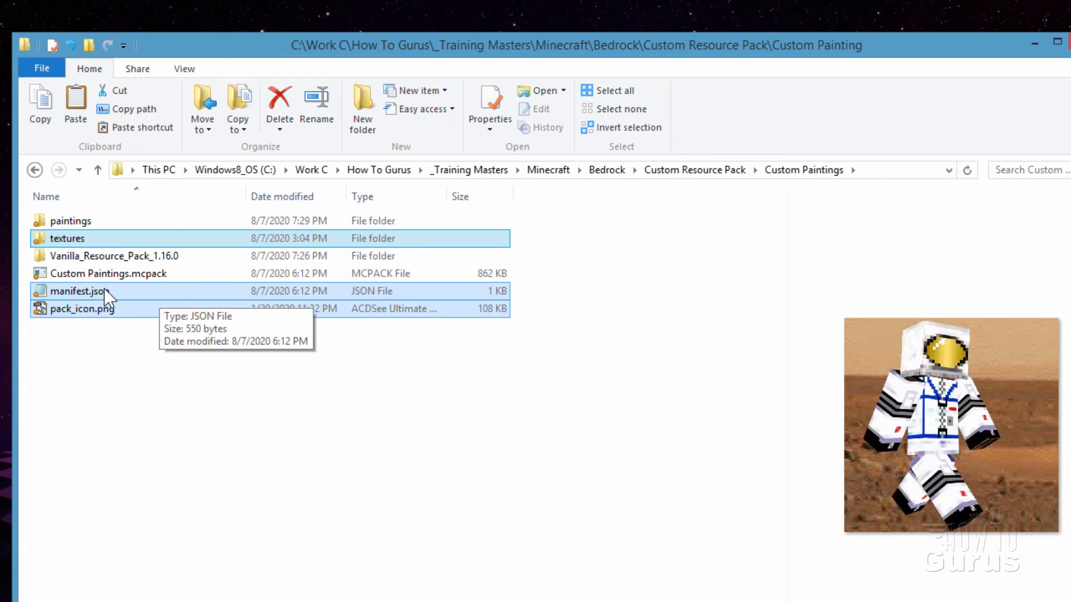
{"action": "mouse_move", "coordinate": [117, 314]}
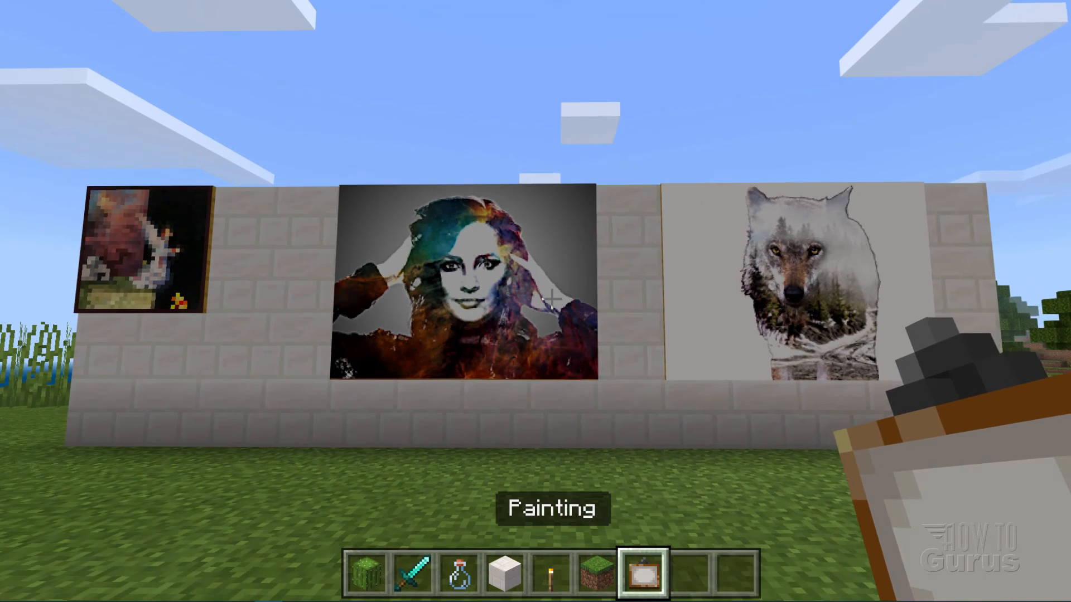
{"action": "mouse_move", "coordinate": [551, 299]}
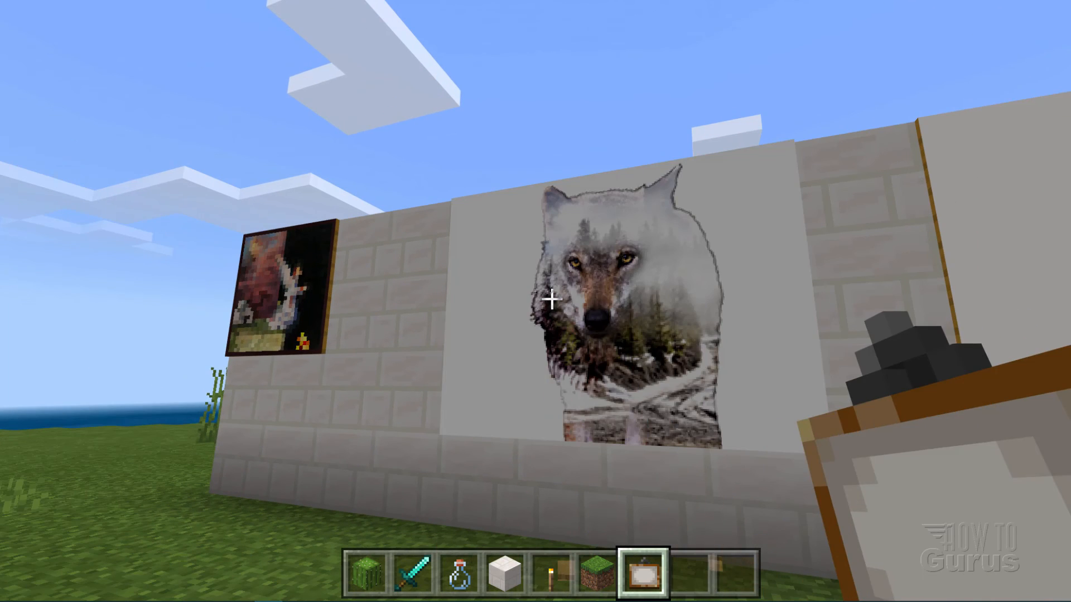
- Knock the wolf painting off and rehang it beside the woman painting on the wall
{"action": "left_click", "coordinate": [552, 304]}
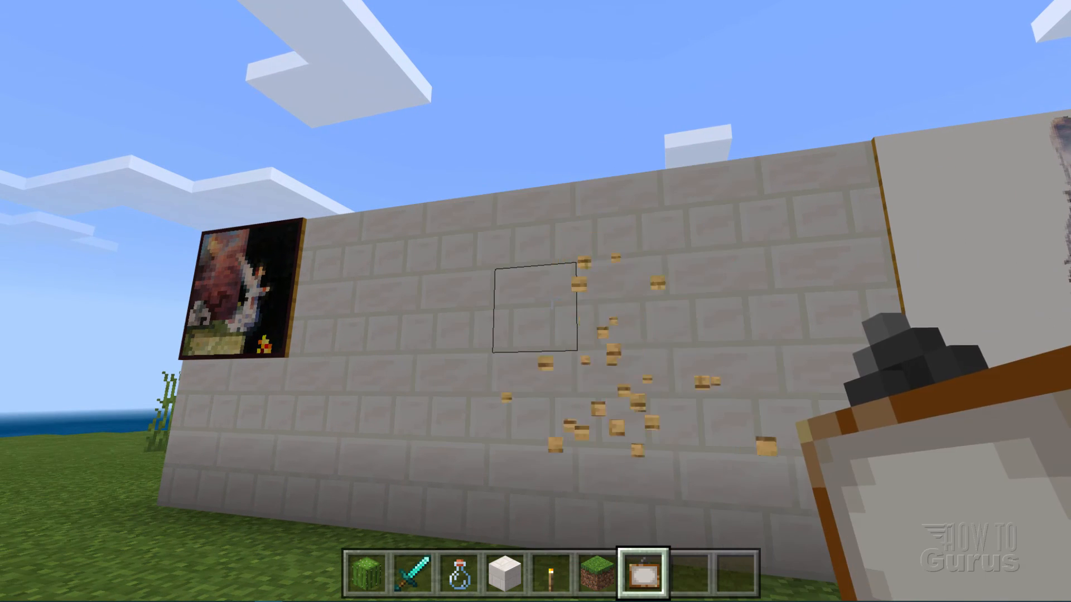
{"action": "left_click", "coordinate": [536, 314]}
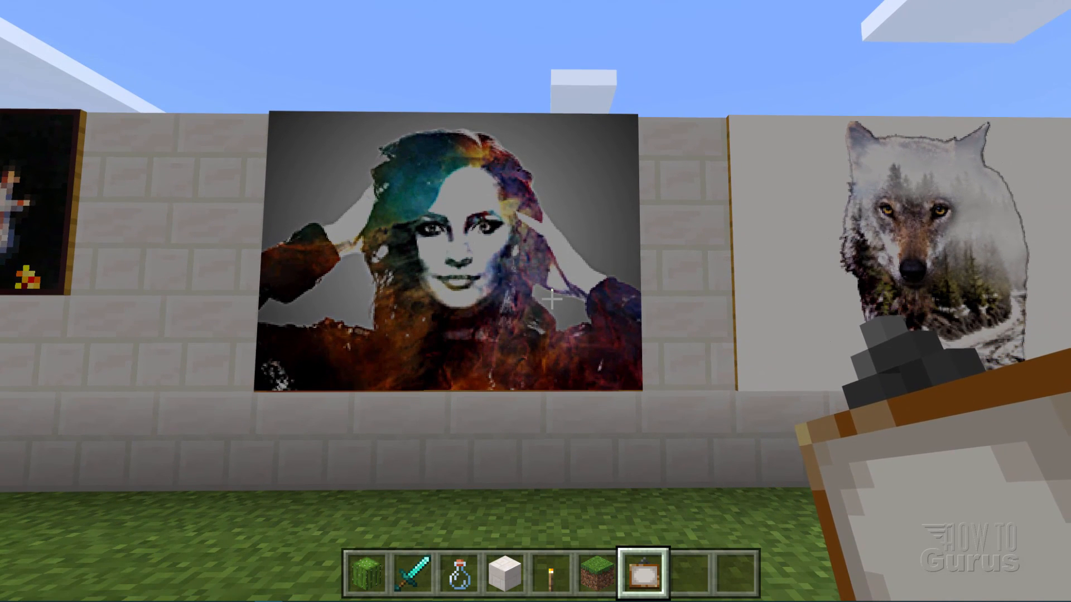
{"action": "mouse_move", "coordinate": [551, 301]}
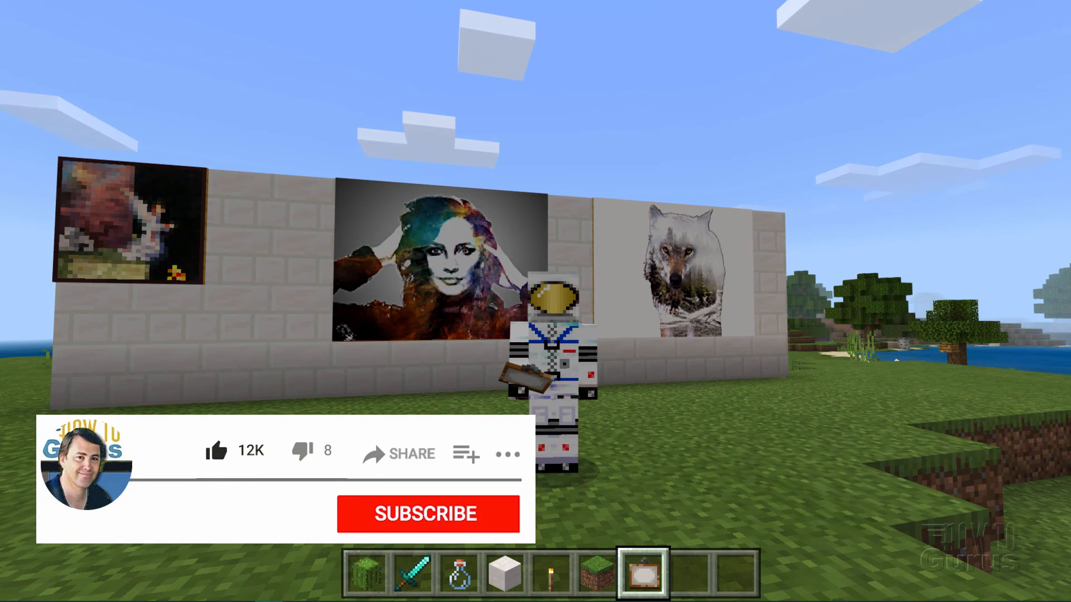
{"action": "left_click", "coordinate": [425, 514]}
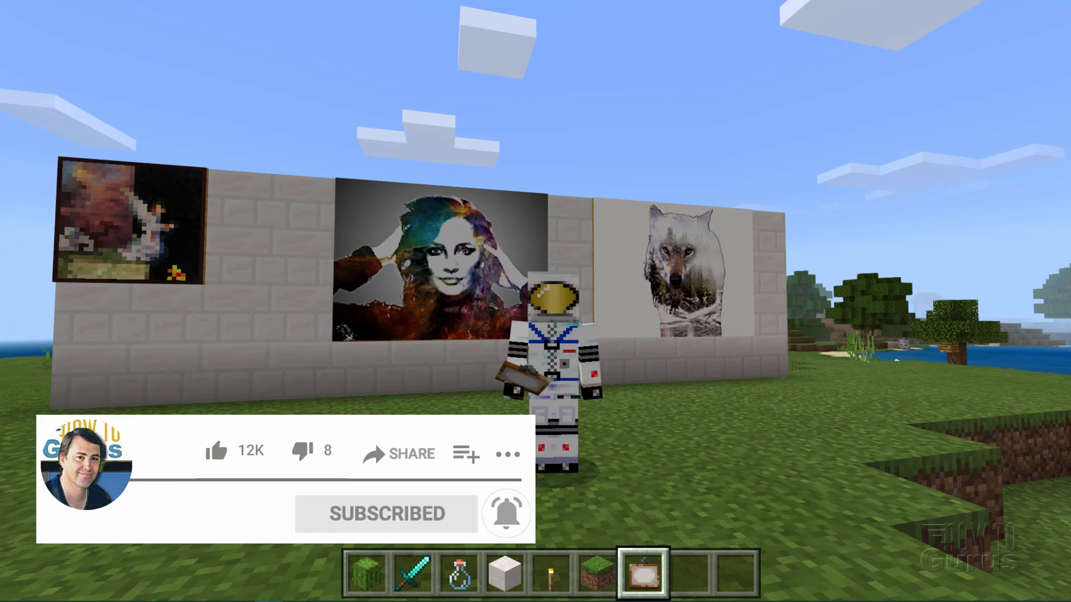